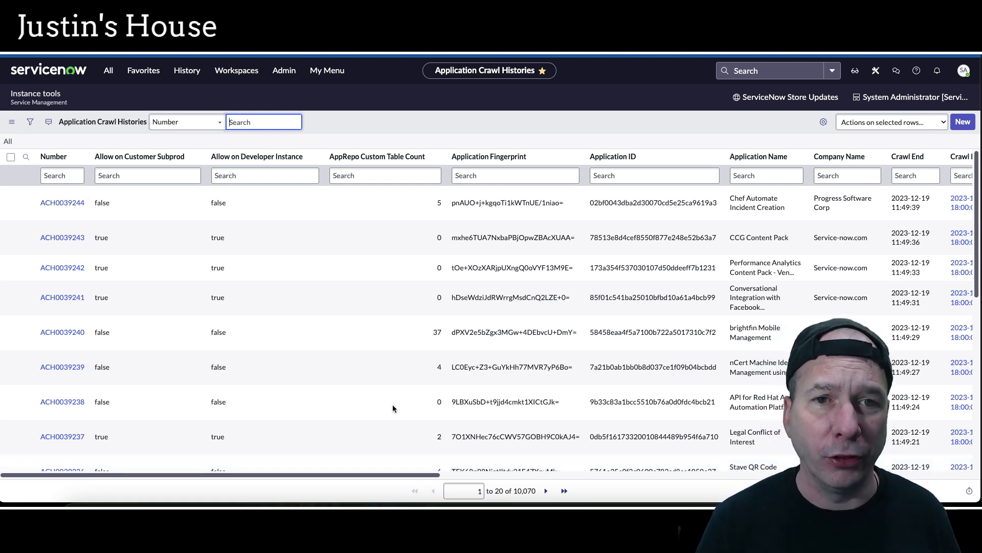
Bring up the All applications menu to reach the System Archiving modules
click(107, 71)
text(system archiving)
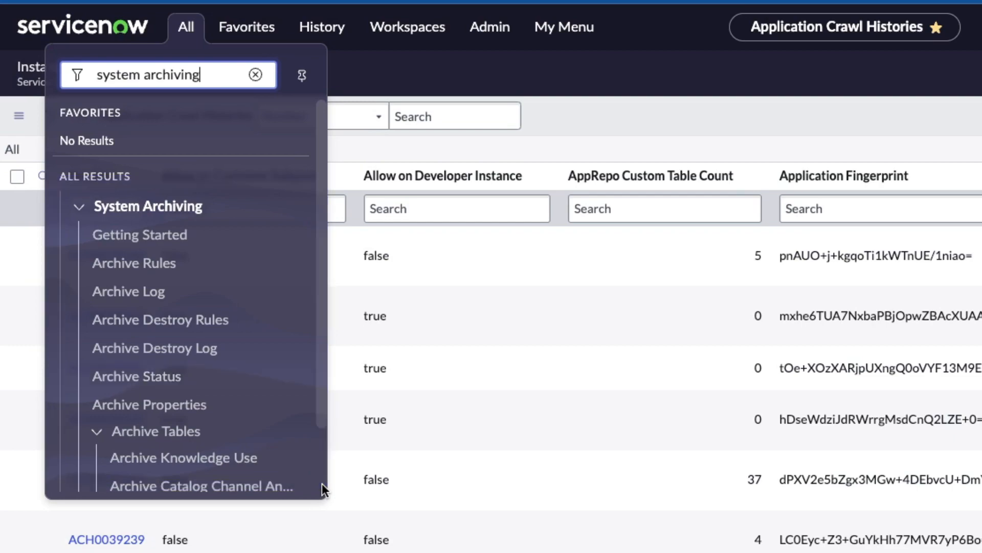
View the Archive Rules list of 24 rules, paging through and back to the first page
click(133, 263)
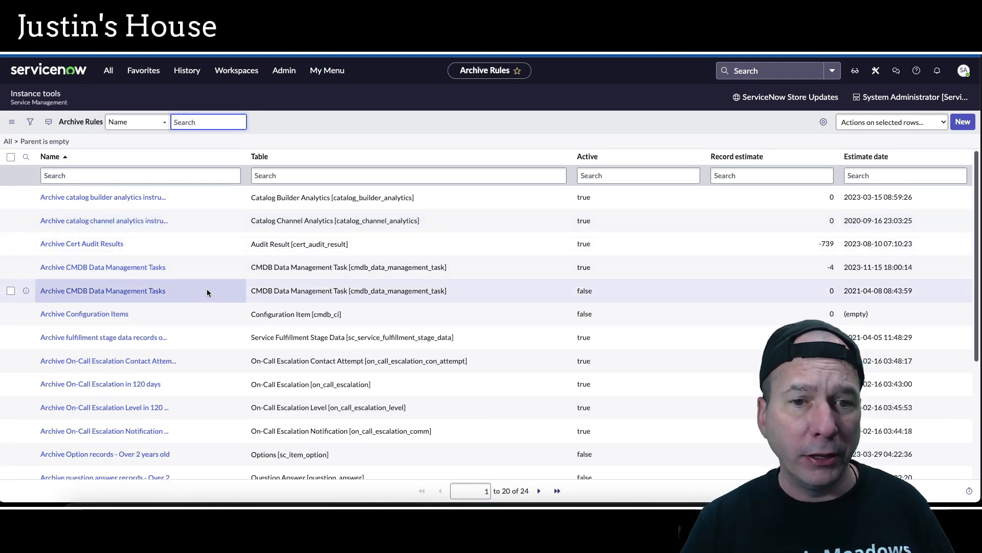
scroll(down, 3)
text(21)
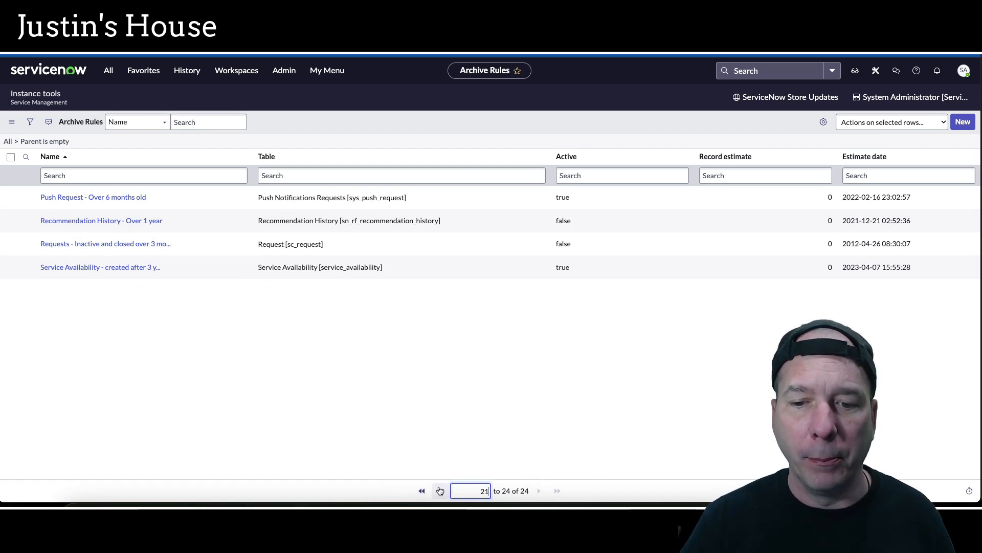
click(439, 490)
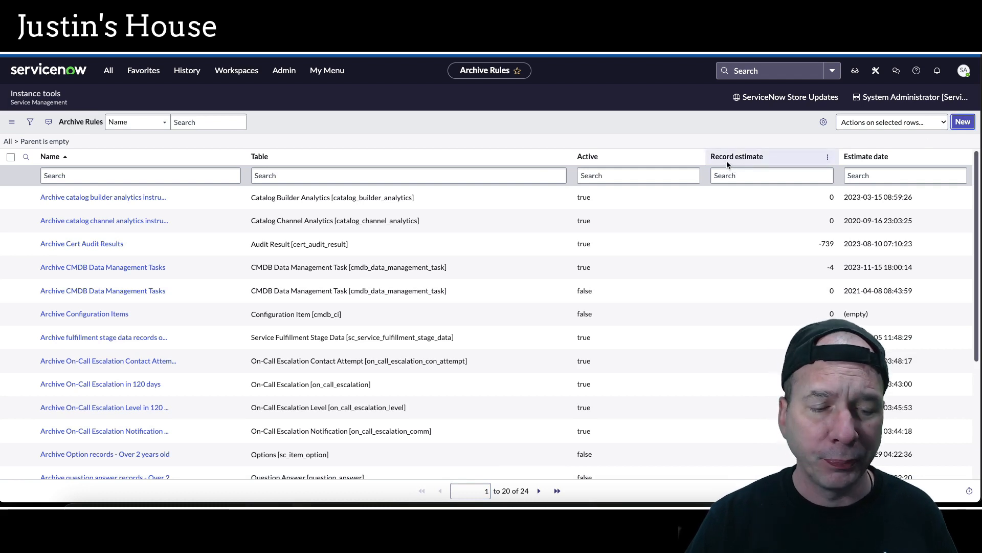
Start a new archive rule named 'Application Crawl Histories - Greater than 30 days old'
click(962, 122)
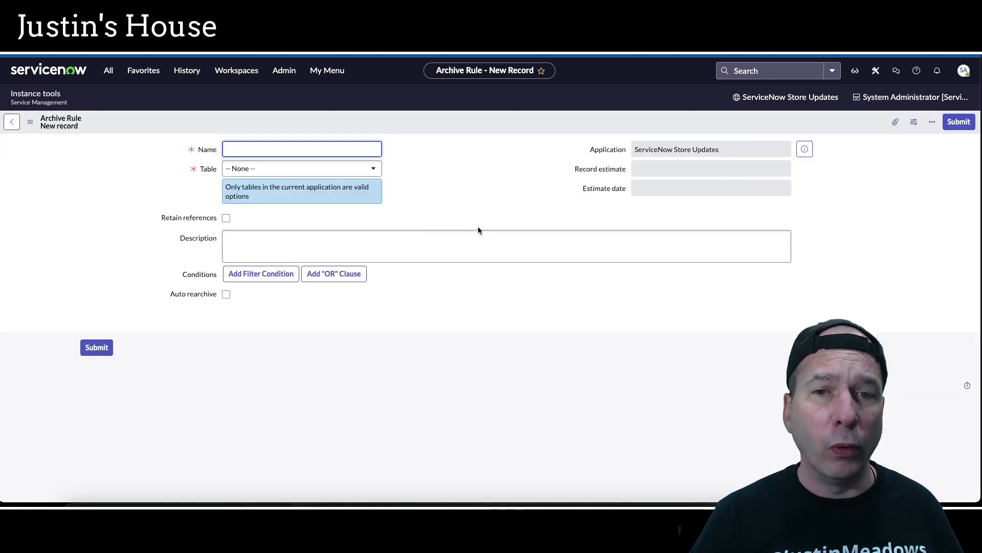
click(505, 244)
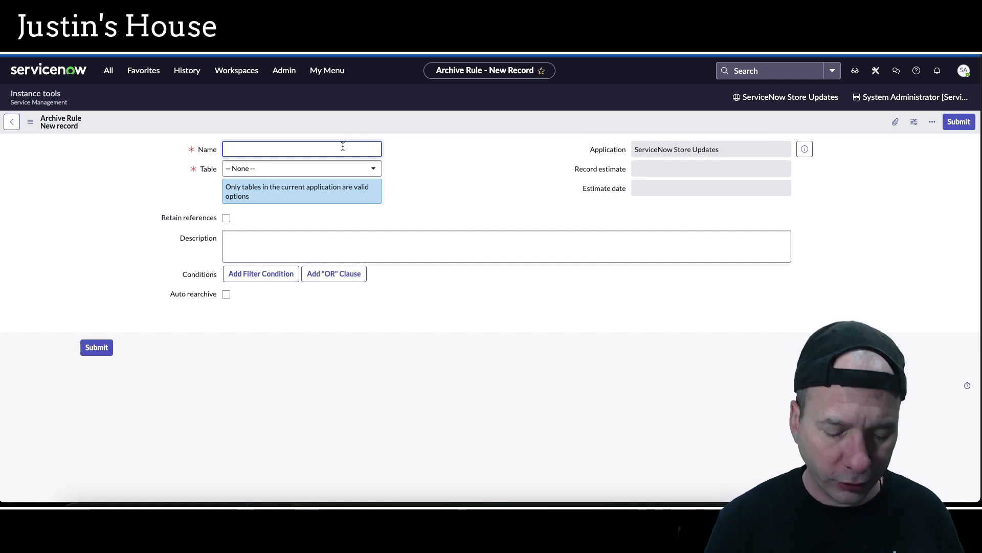
text(Application Crawl Histories)
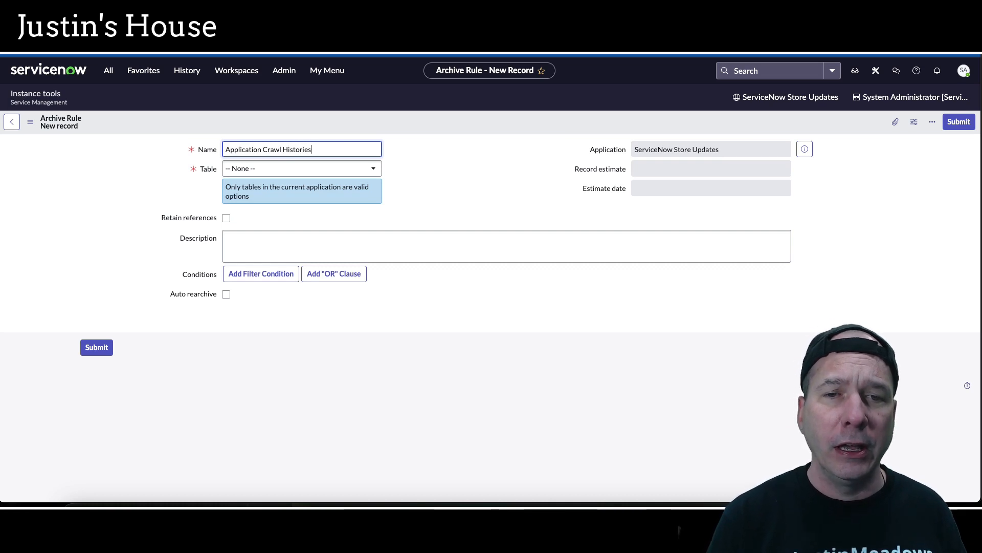
text(- Greater than 30 d)
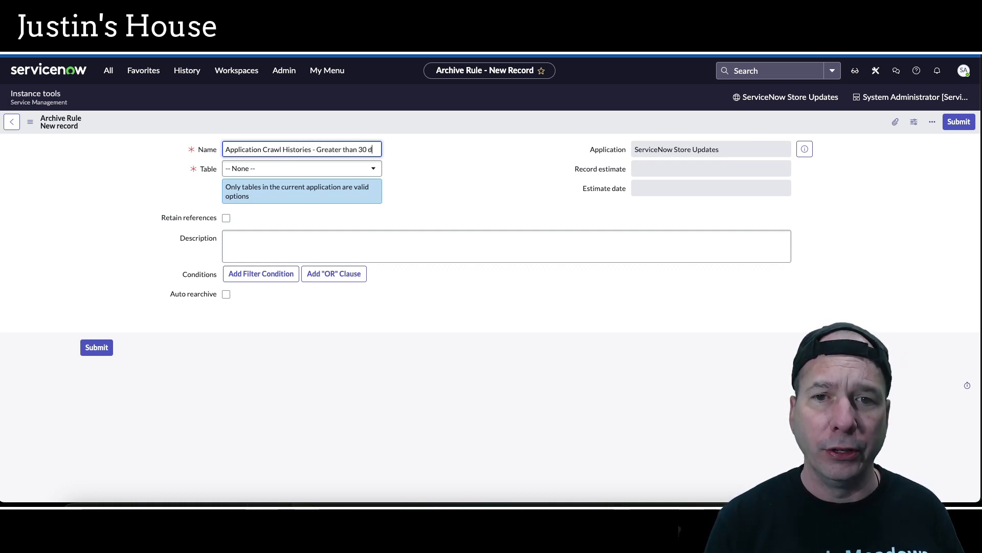
text(ays old)
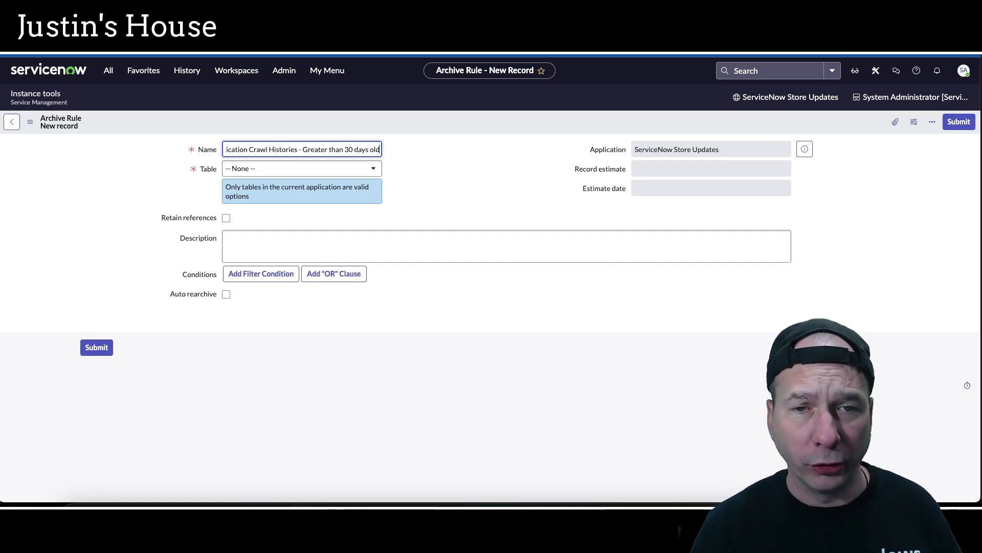
Target the rule at the Application Crawl History table
click(301, 168)
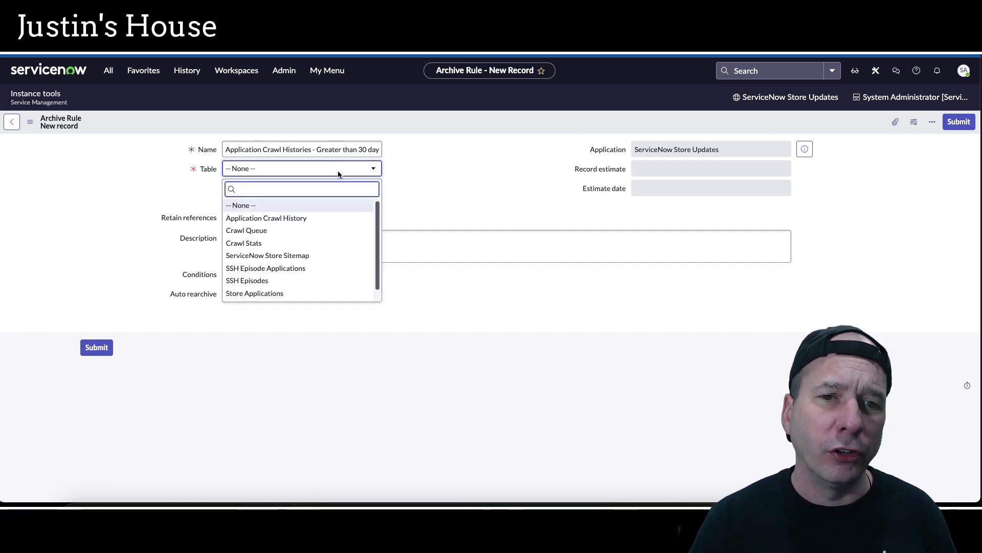
mouse_move(266, 217)
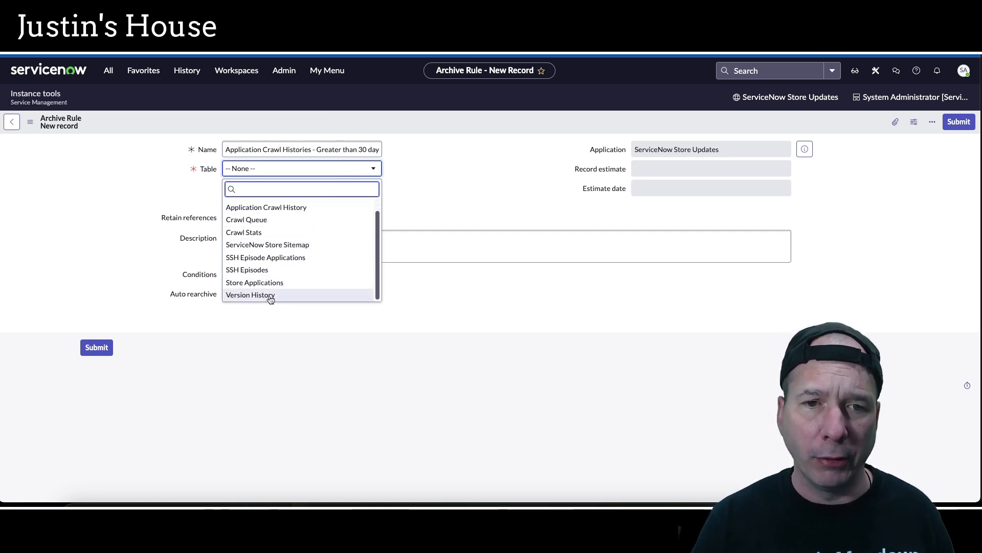
click(266, 206)
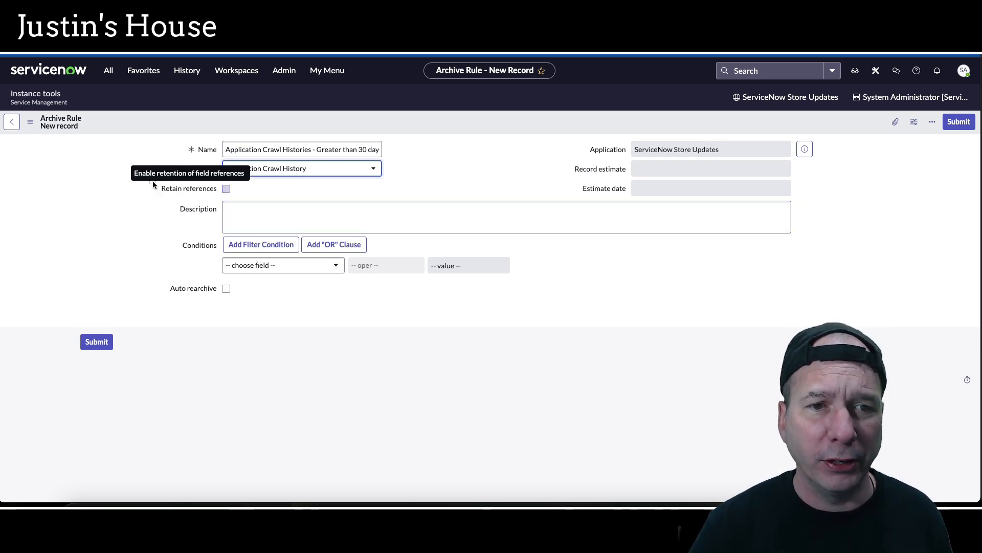
mouse_move(247, 200)
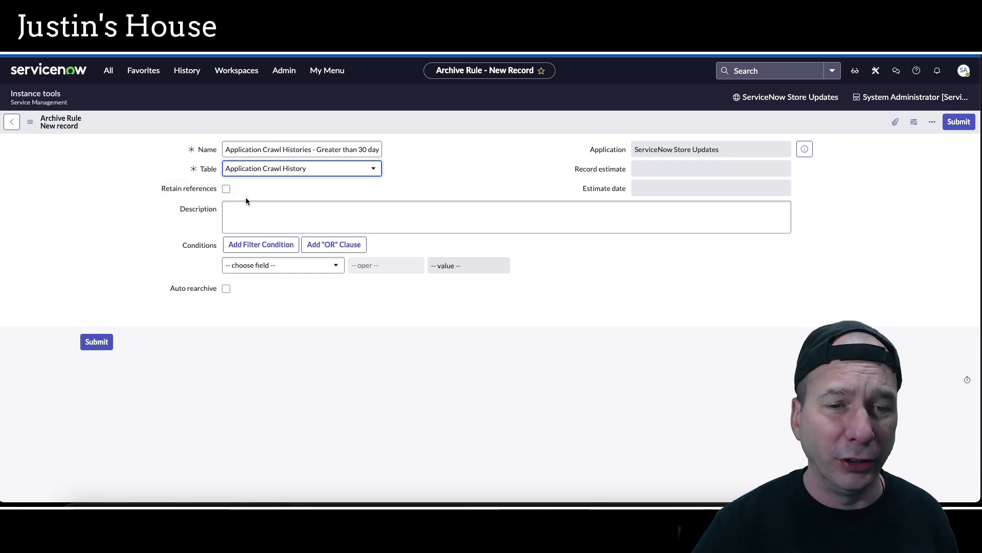
Add the condition Created relative before 30 Days ago
click(282, 264)
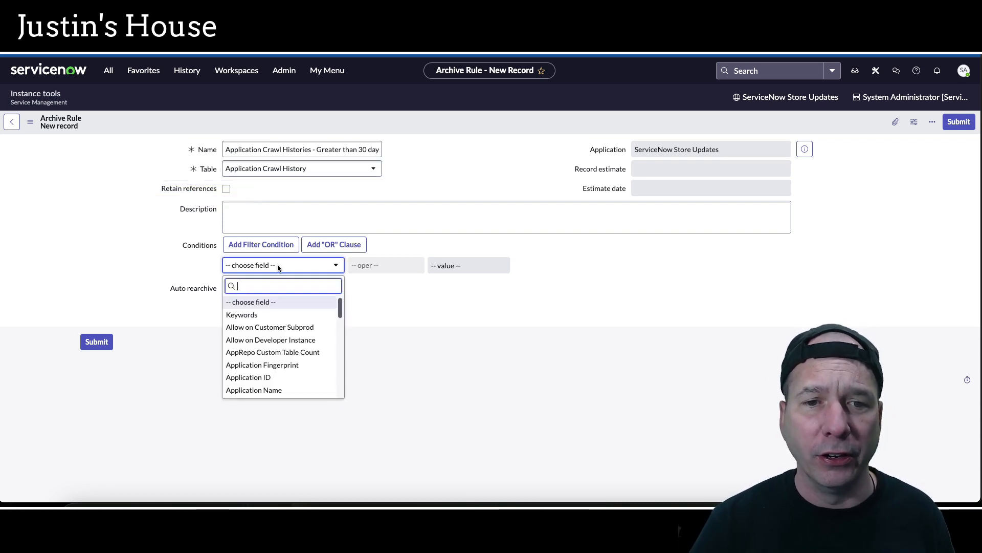
text(cre)
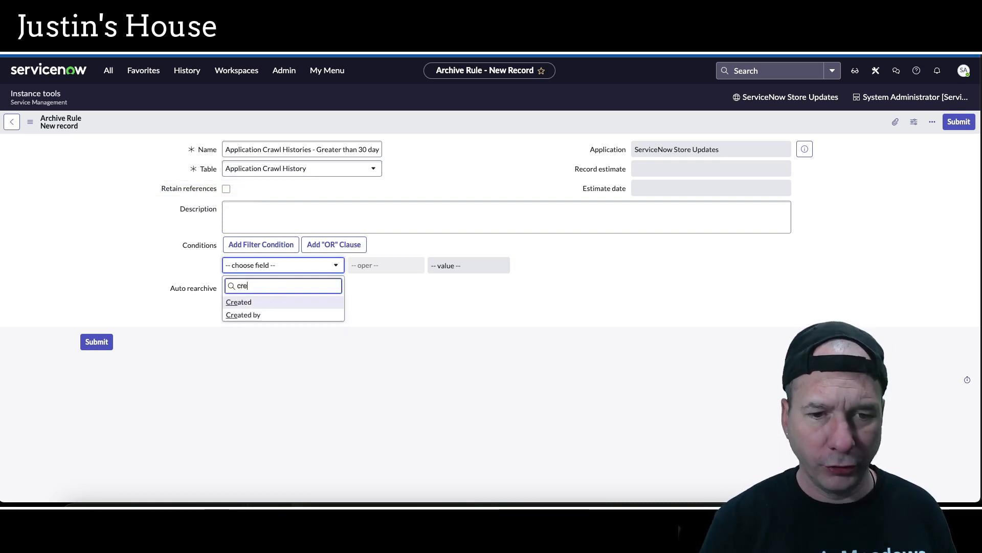
click(239, 301)
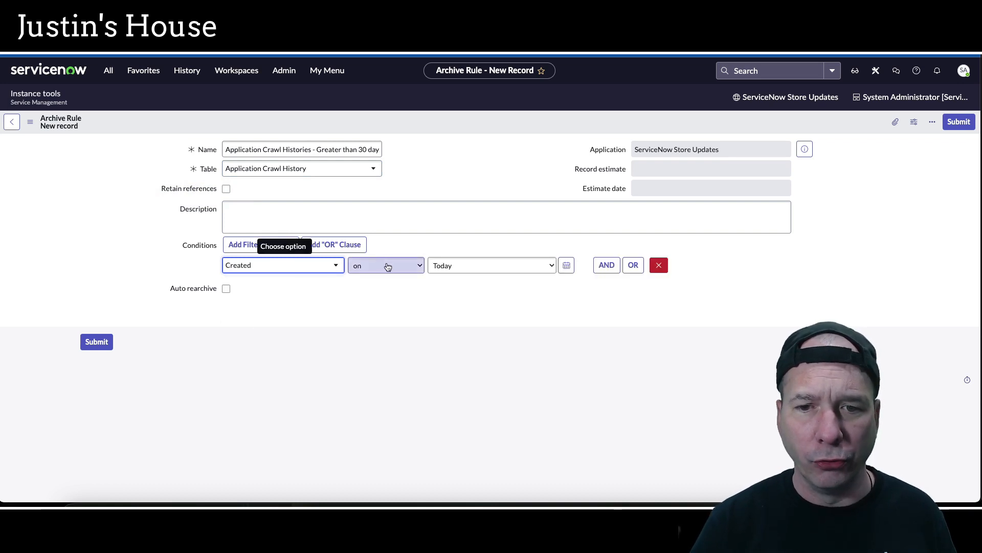
click(386, 264)
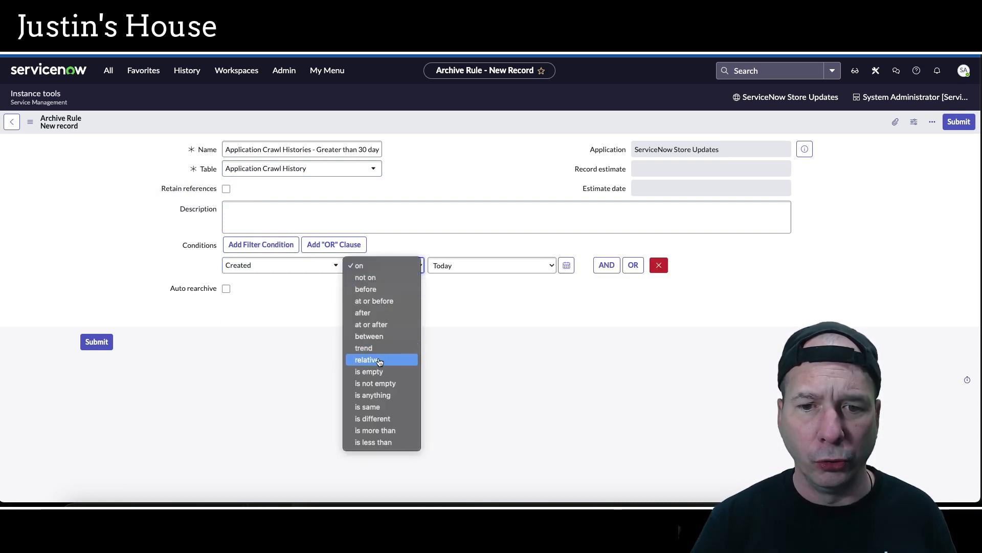
click(366, 359)
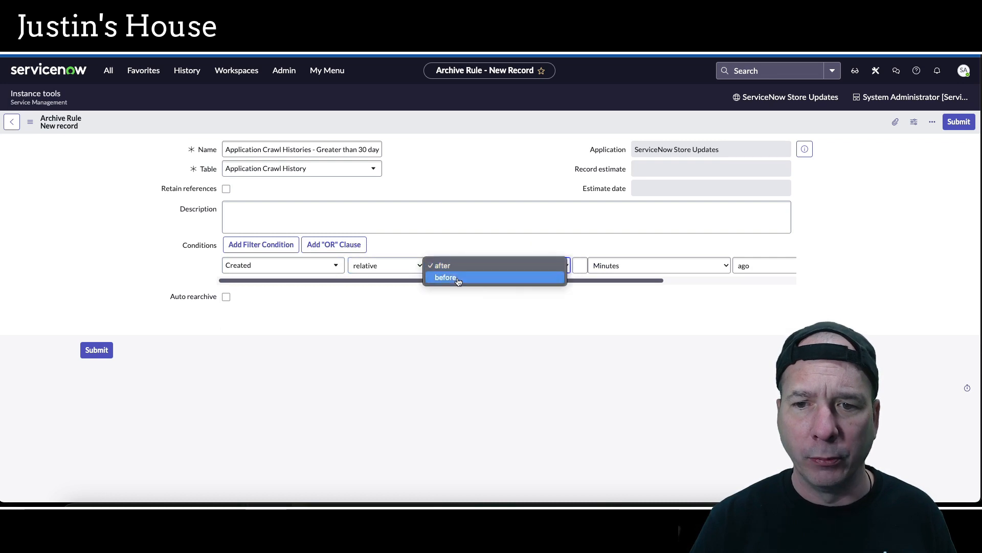
click(446, 277)
text(30)
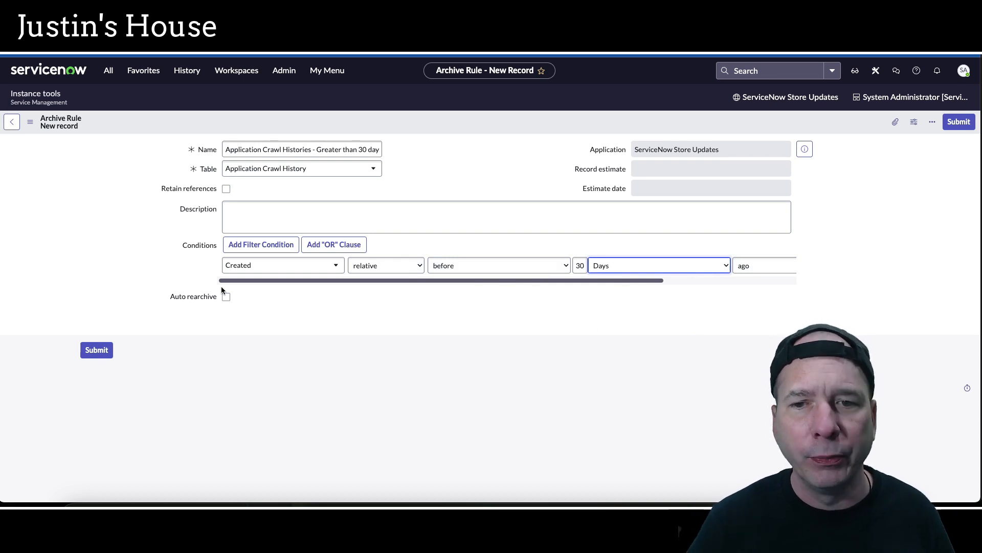
mouse_move(169, 308)
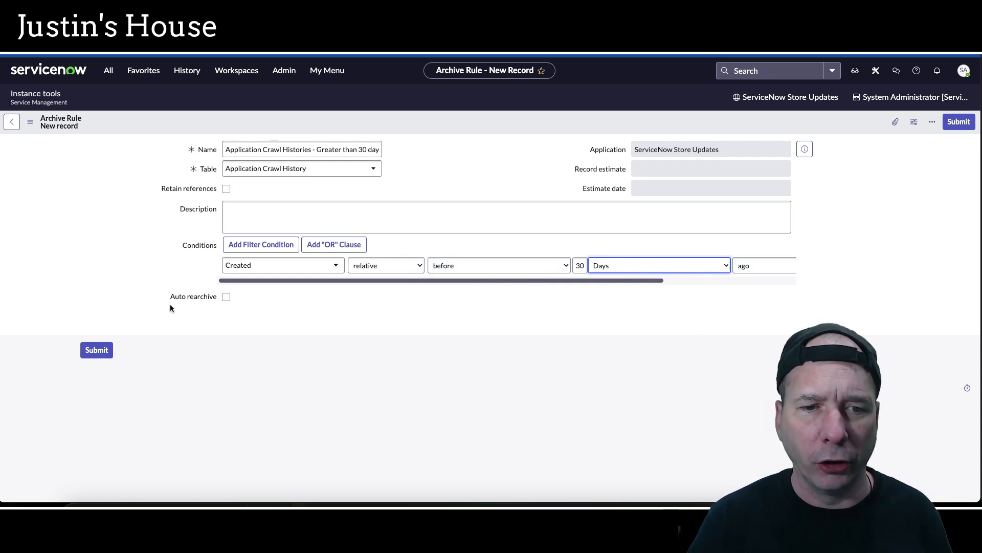
click(225, 297)
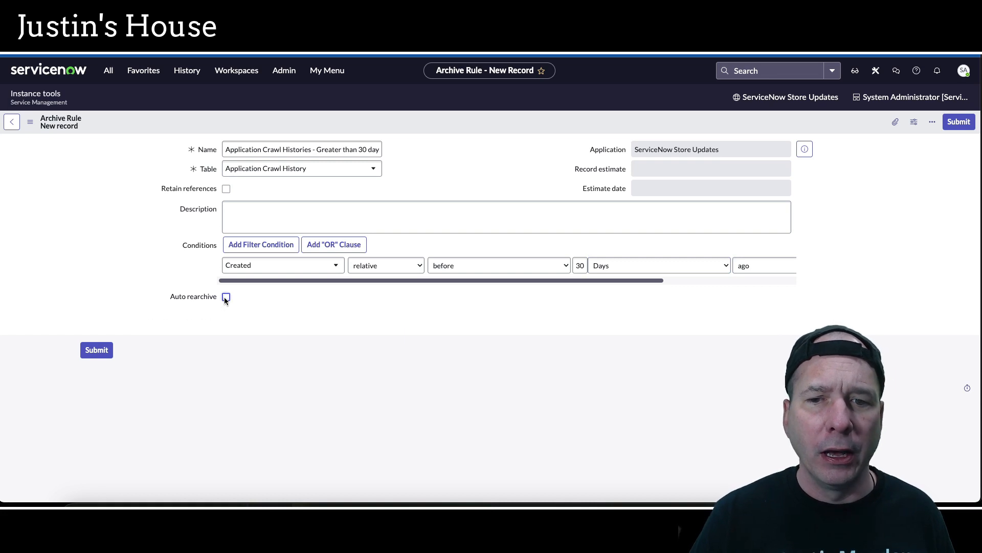
mouse_move(473, 130)
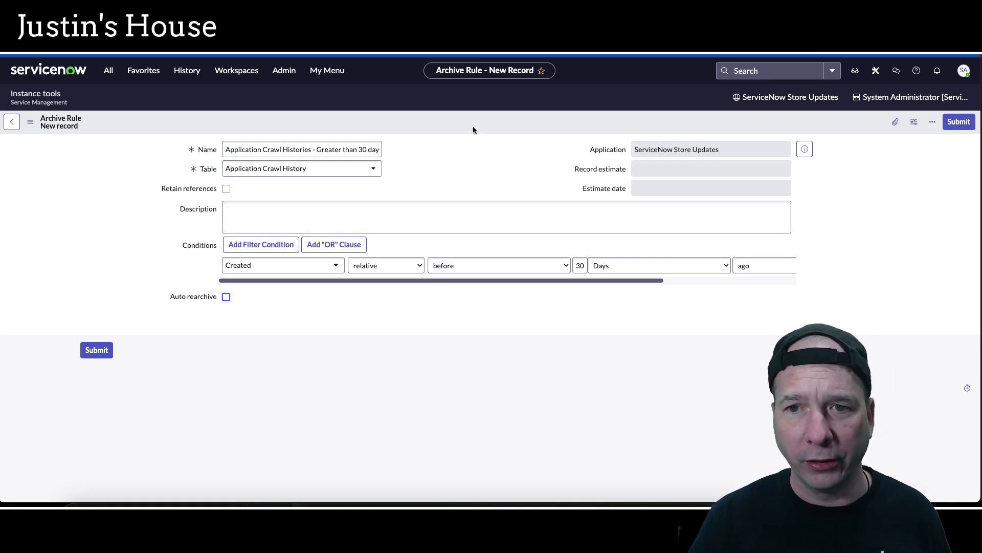
Submit the rule and check its Archive Run related list, which is still empty
click(959, 121)
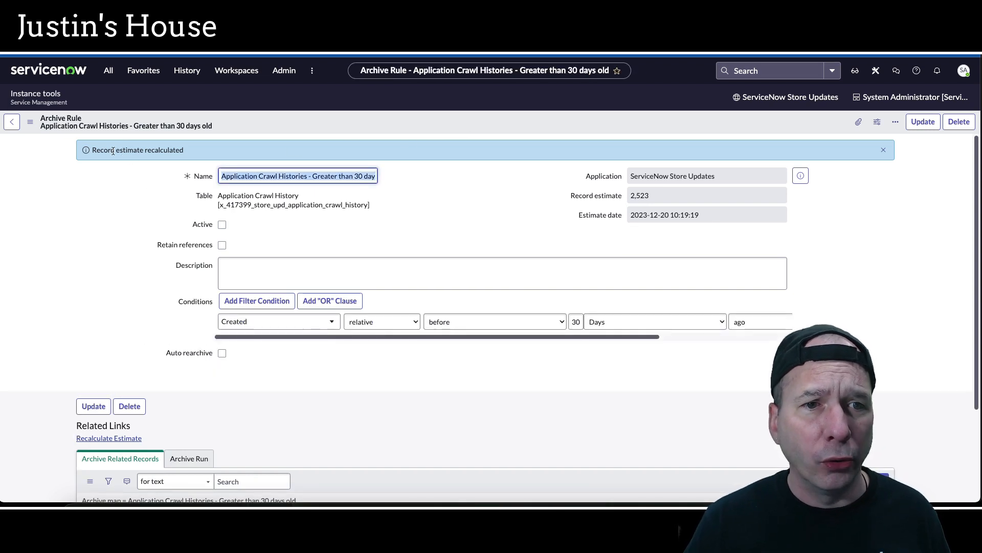
mouse_move(166, 158)
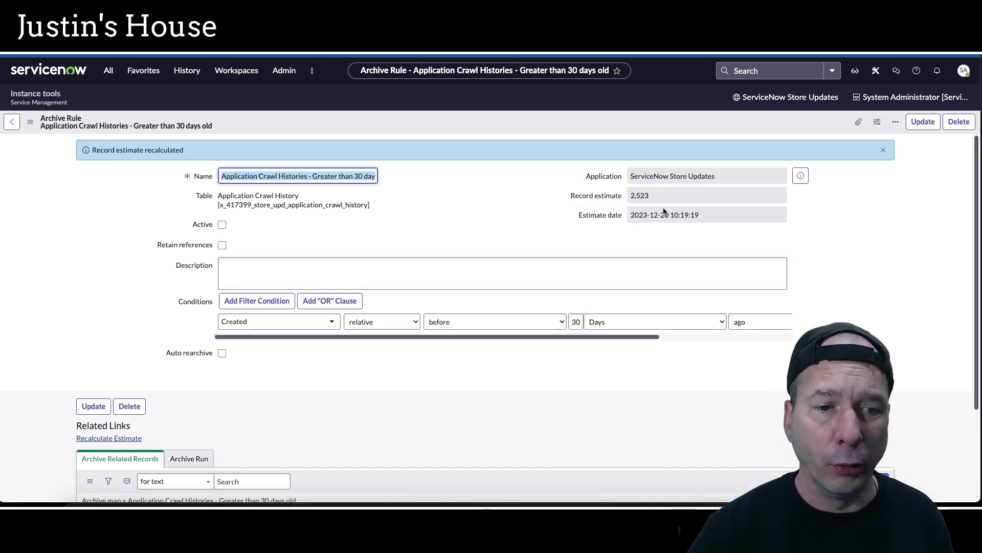
scroll(down, 3)
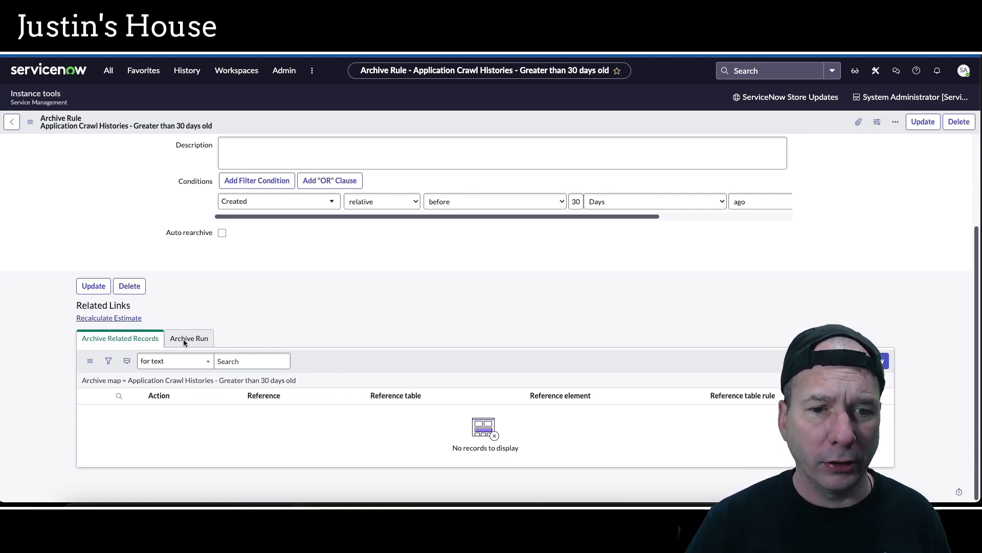
click(188, 338)
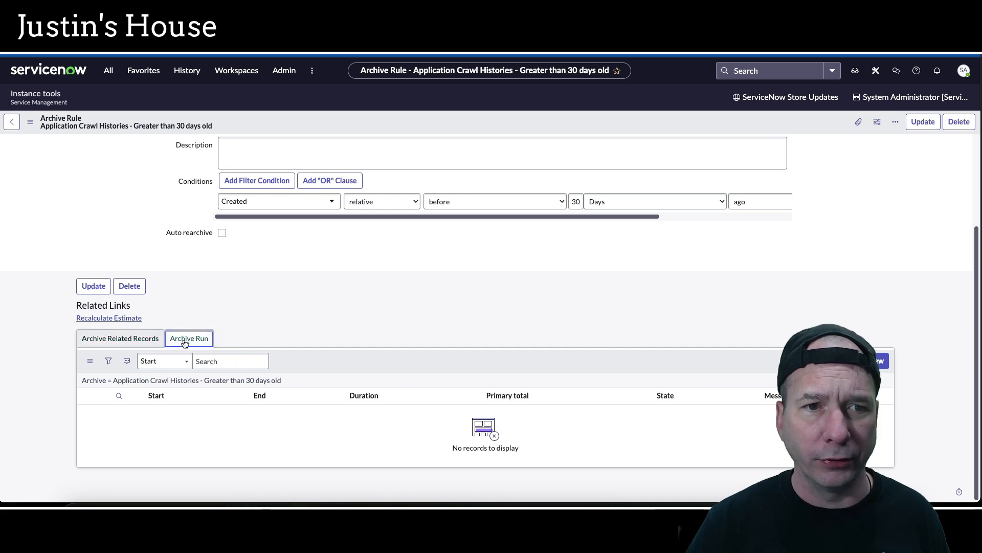
click(108, 317)
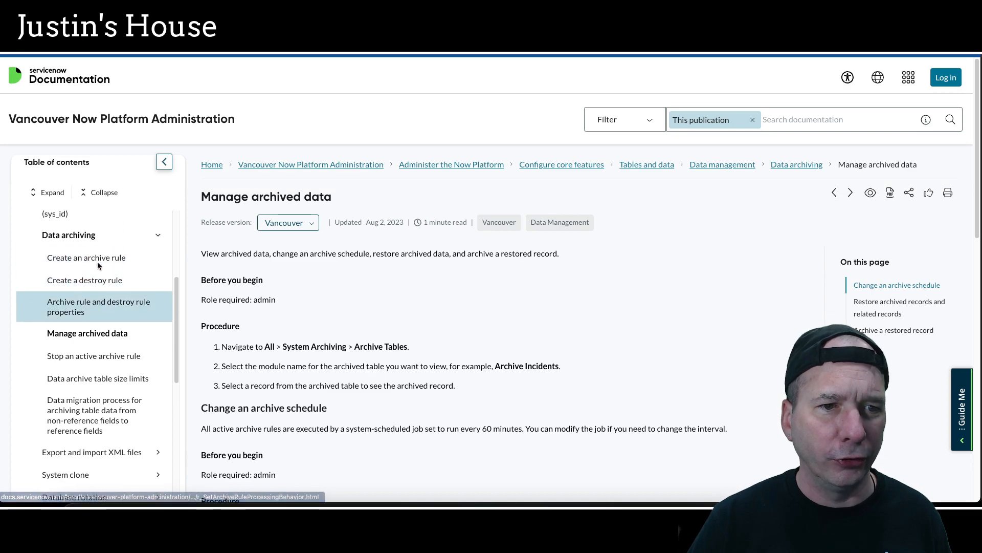
Read the 'Create an archive rule' doc down to its 'What to do next' advice
click(86, 257)
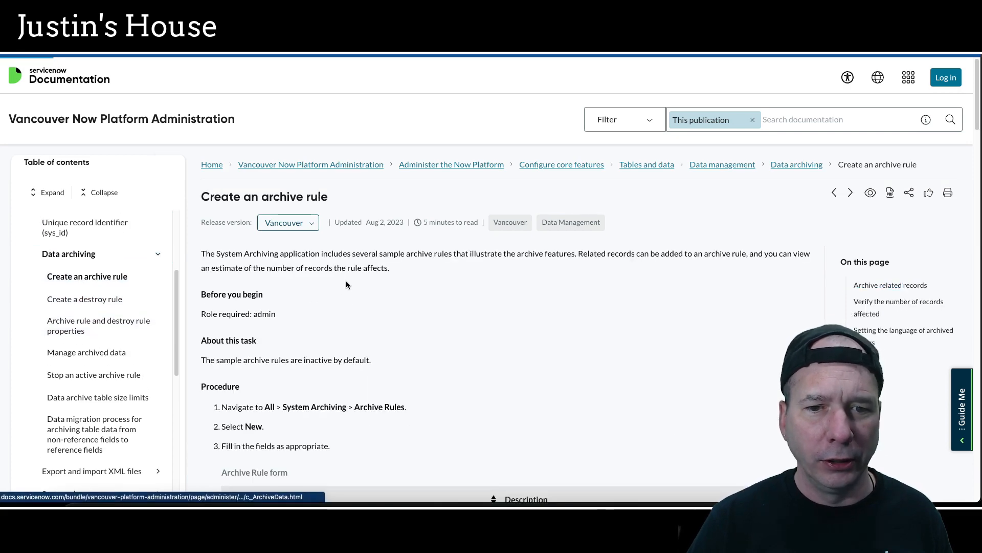
scroll(down, 3)
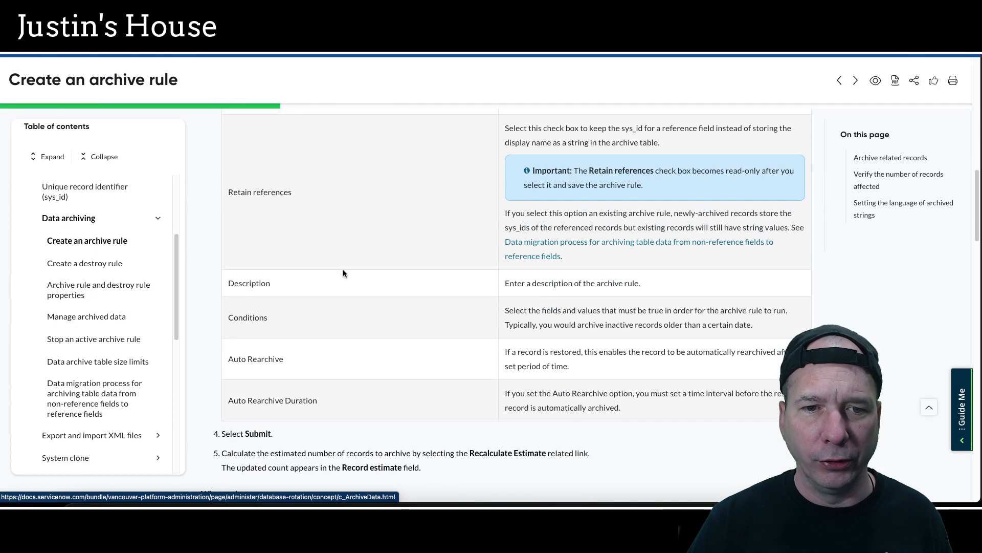
scroll(down, 3)
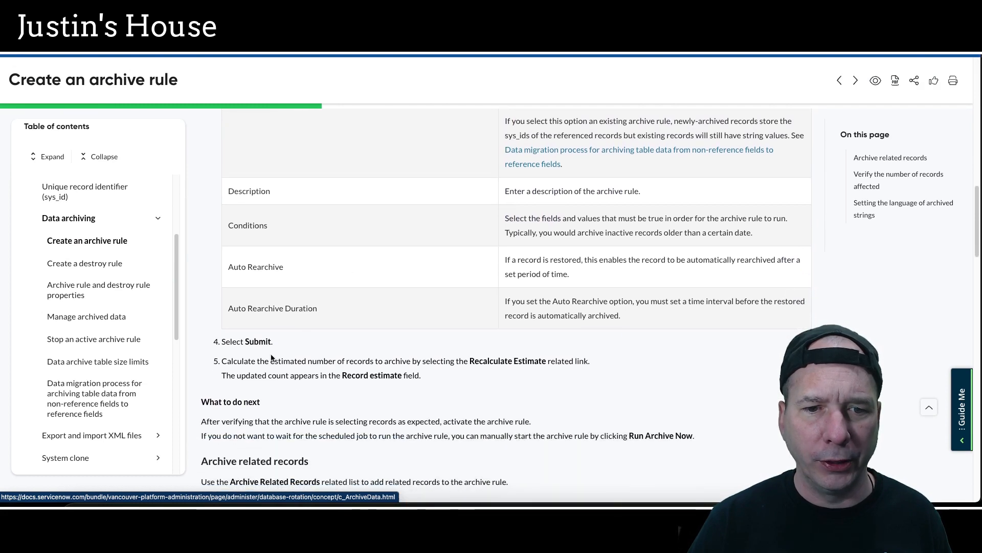
scroll(down, 3)
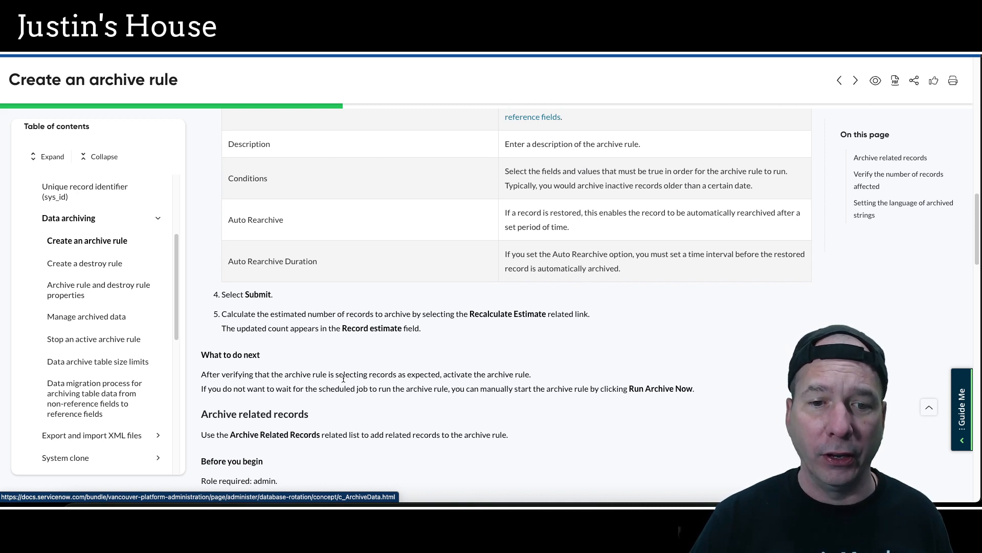
scroll(down, 3)
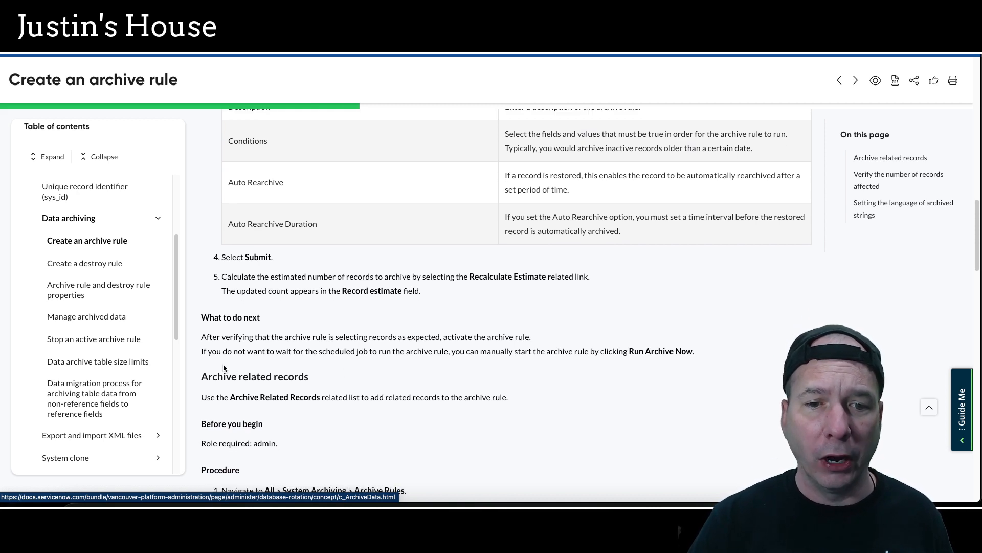
mouse_move(392, 362)
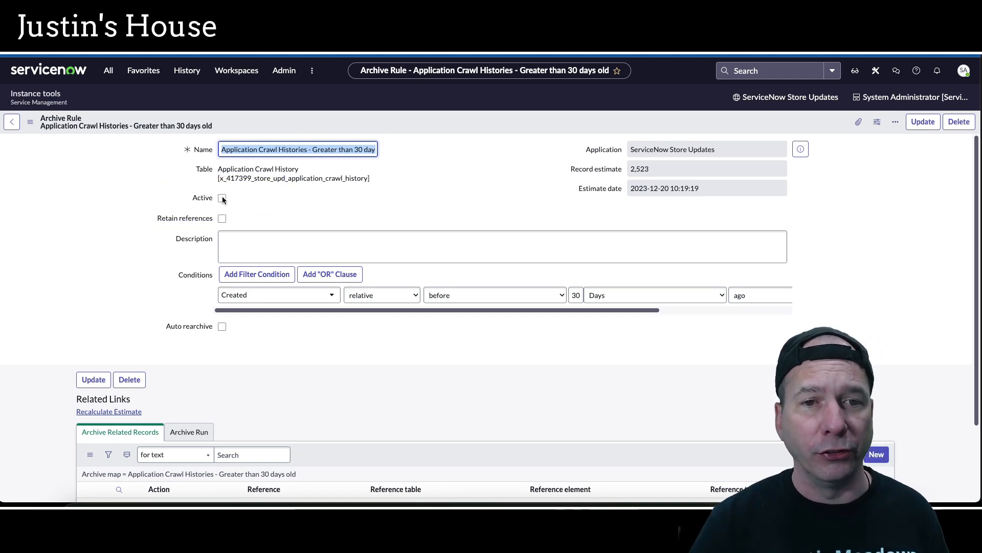
Activate the archive rule, update it, and head to the Application Crawl Histories records
click(222, 198)
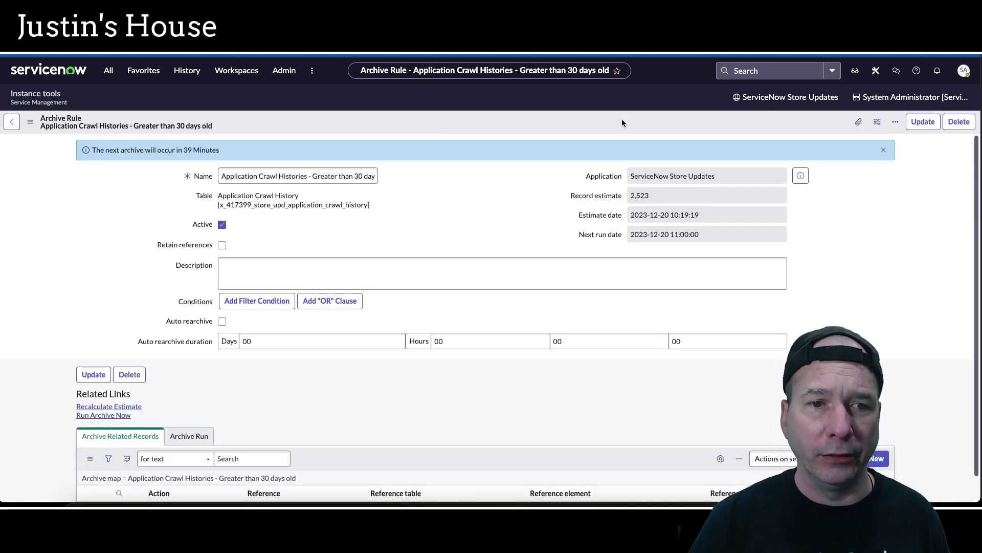
click(256, 300)
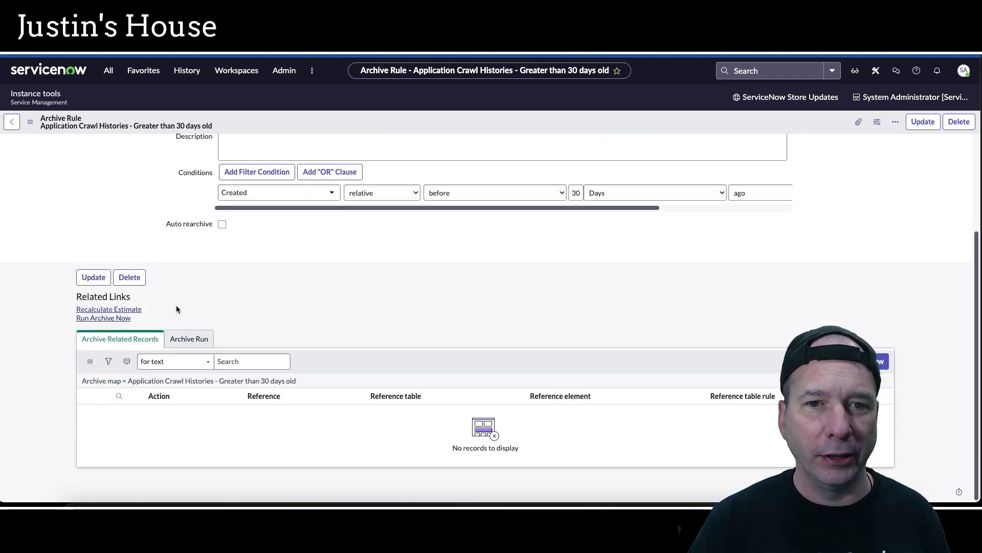
click(143, 71)
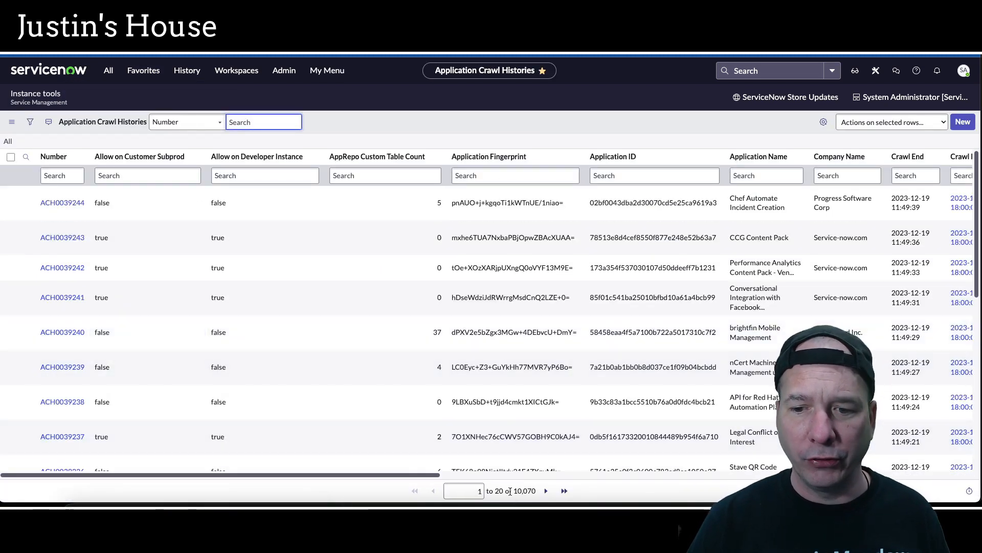
click(186, 70)
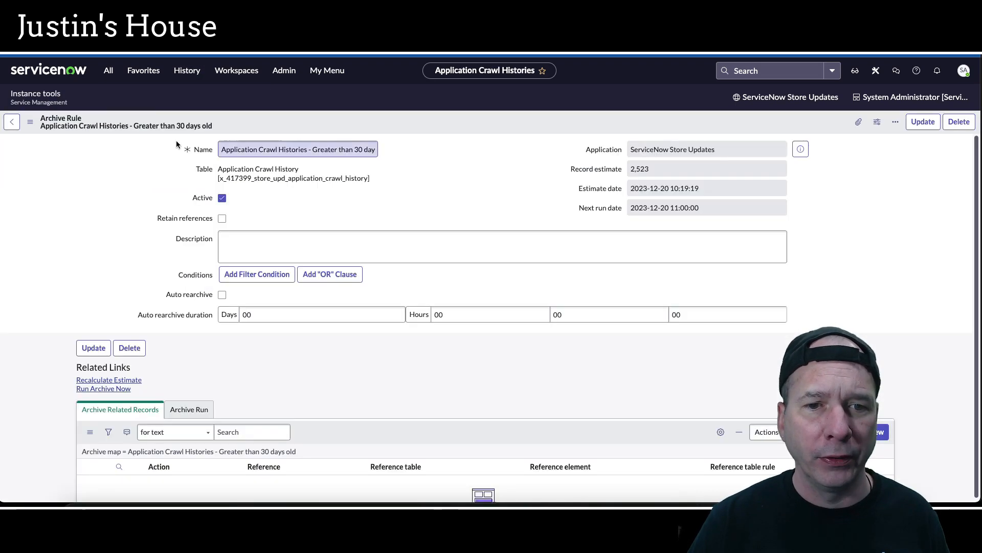
Run the archive now, refresh the crawl history list, and return to the rule
click(256, 275)
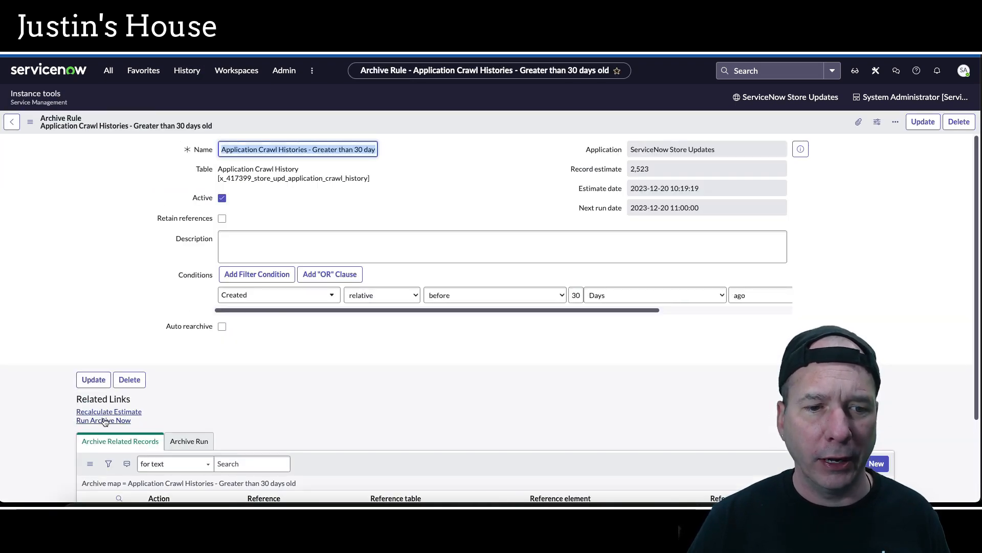
click(104, 420)
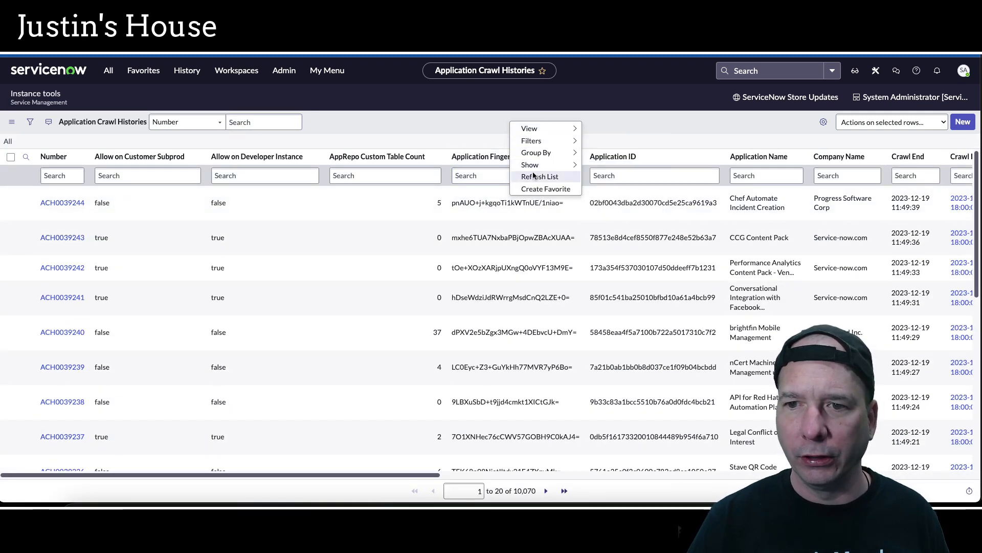
click(514, 175)
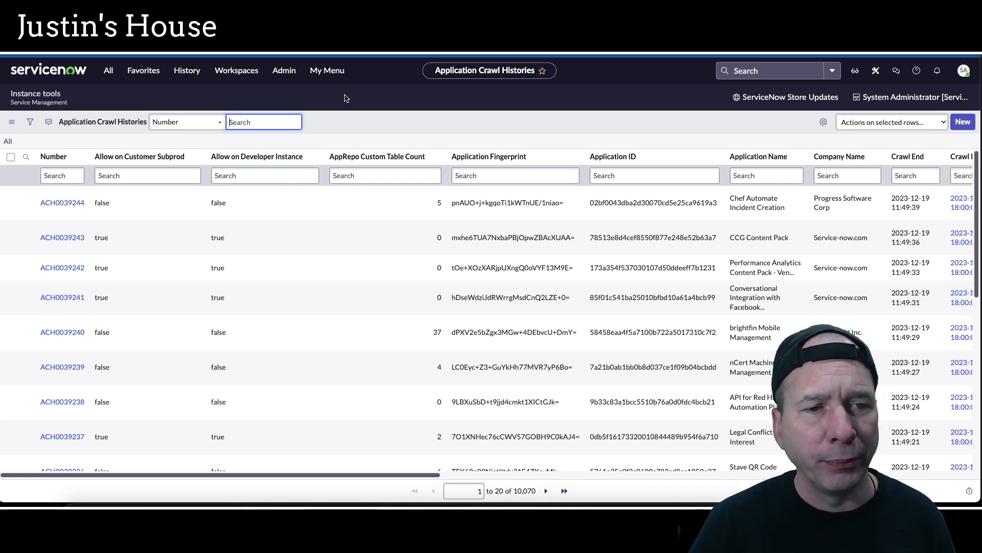
mouse_move(477, 123)
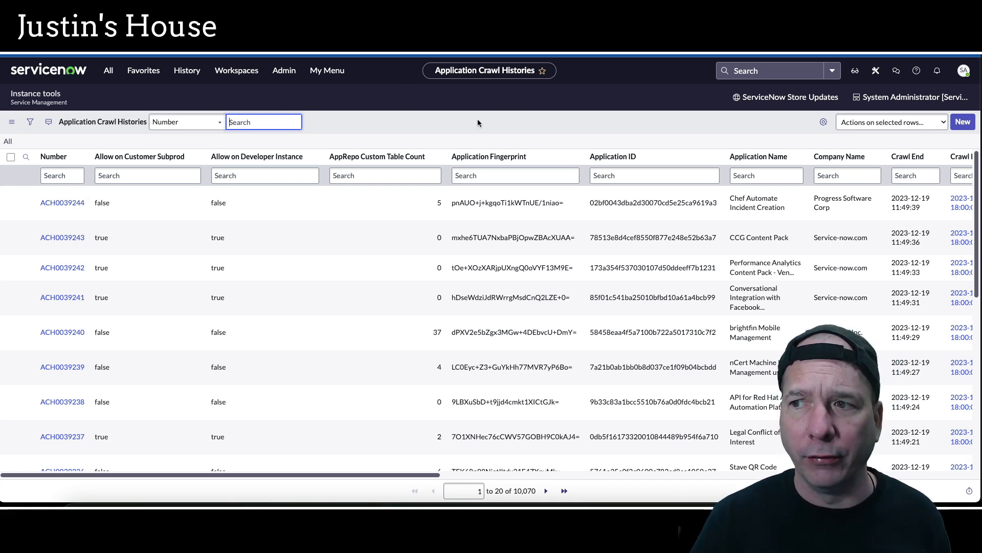
click(515, 175)
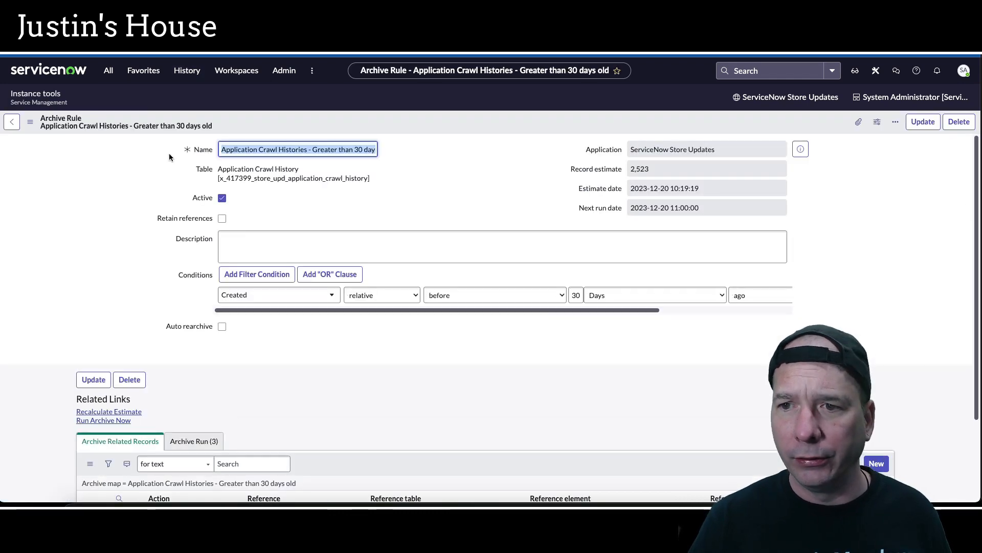
scroll(down, 3)
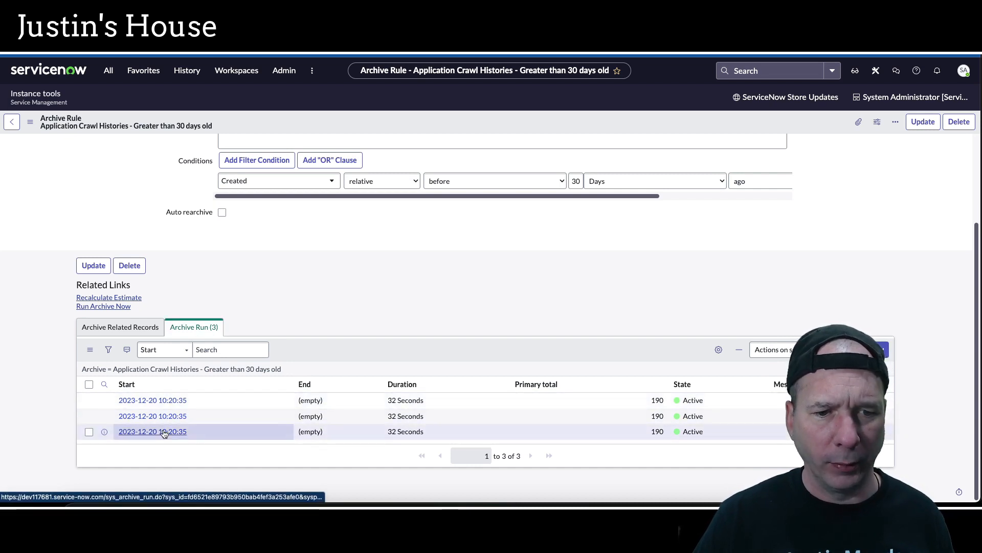
click(152, 431)
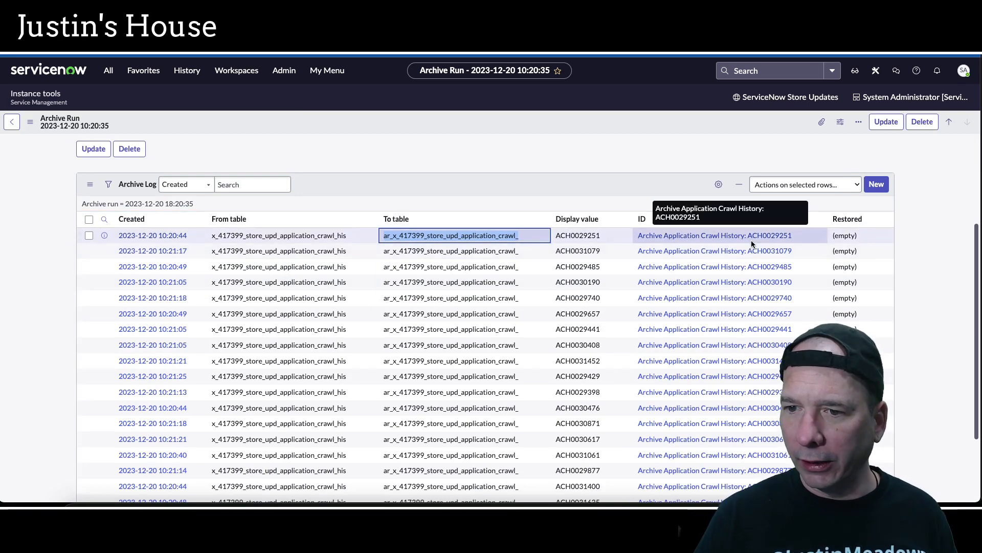
scroll(down, 3)
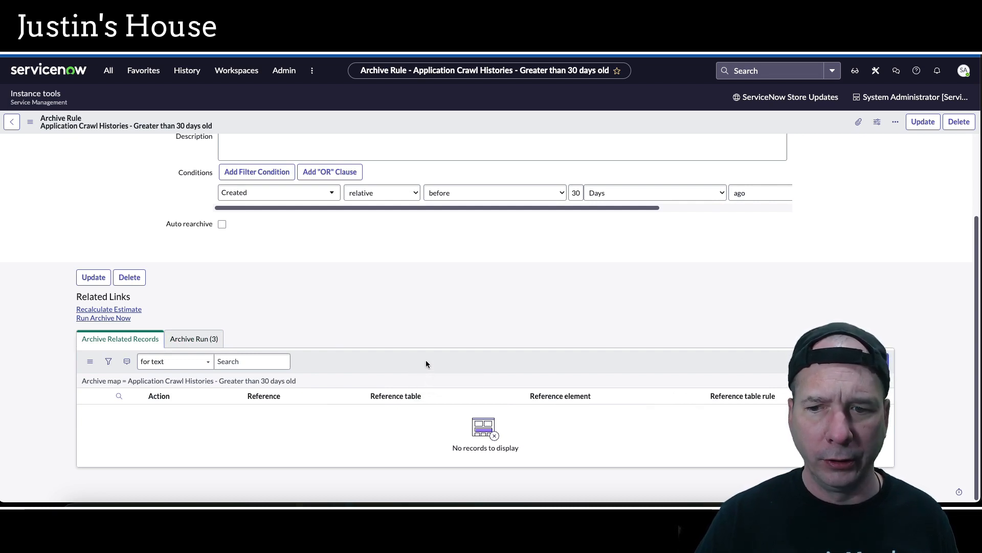
Reopen the 30-days-old archive rule from History and refresh its Archive Run list
click(143, 71)
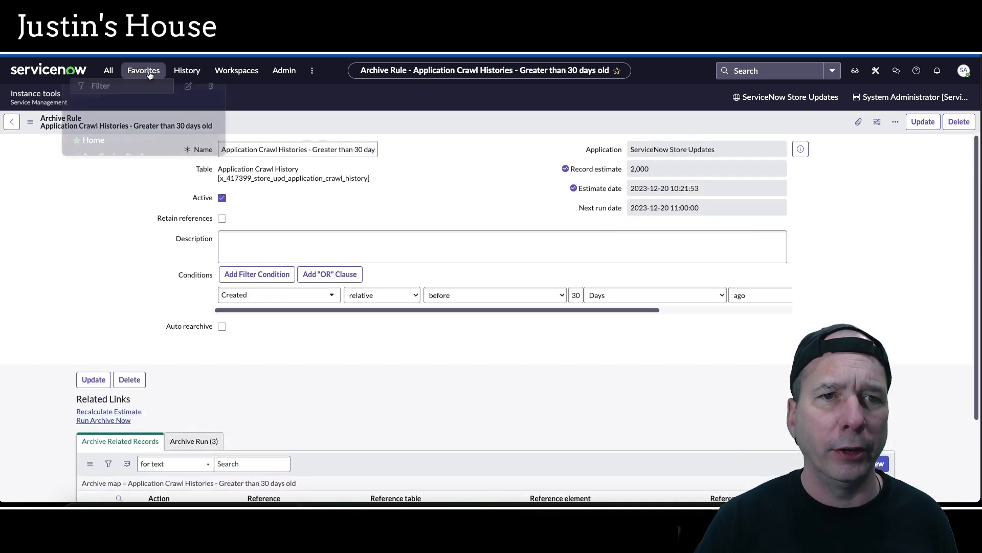
click(143, 70)
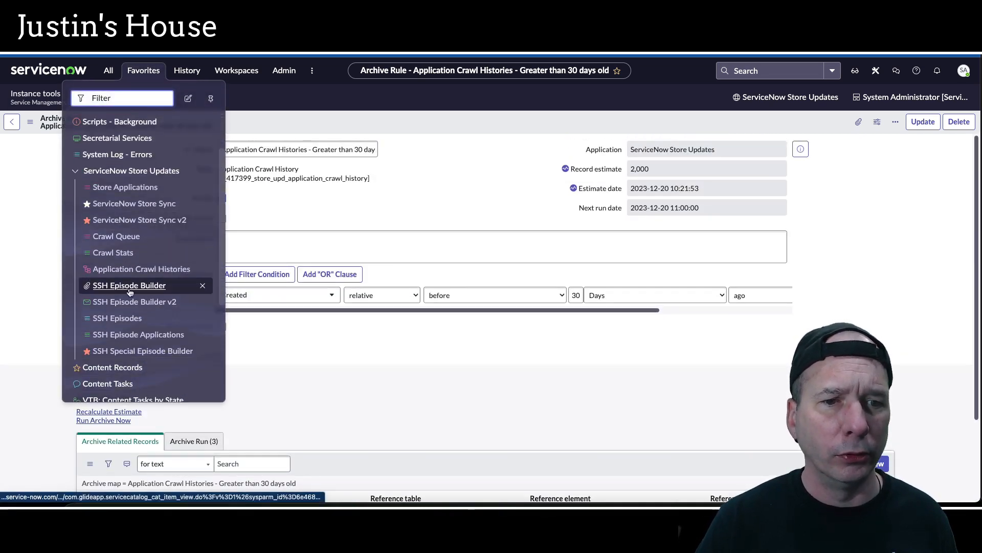
click(141, 269)
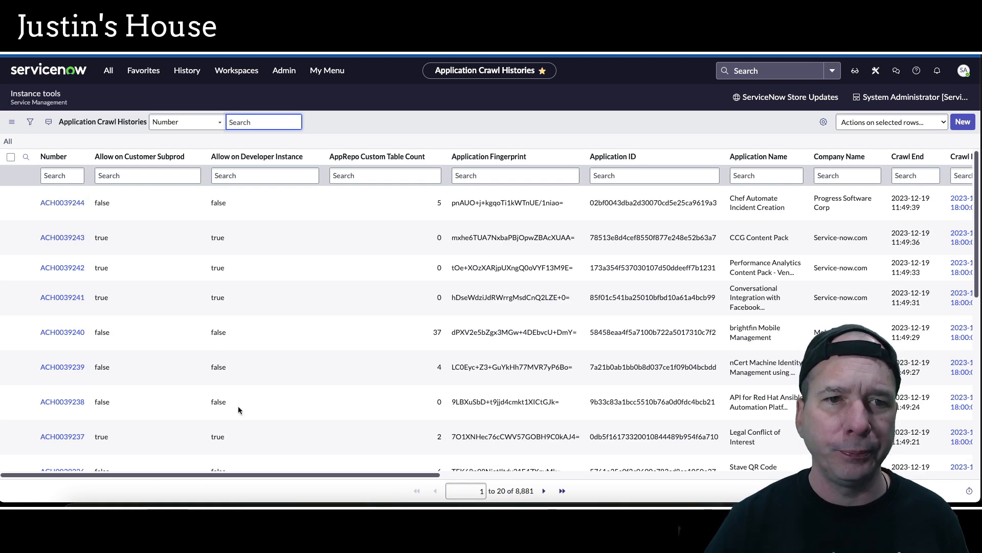
click(186, 71)
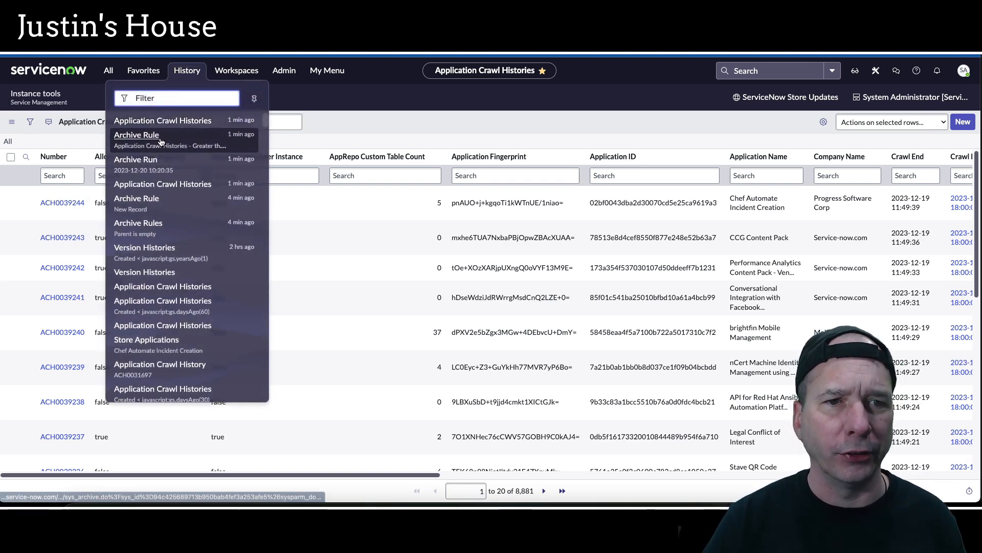
click(136, 135)
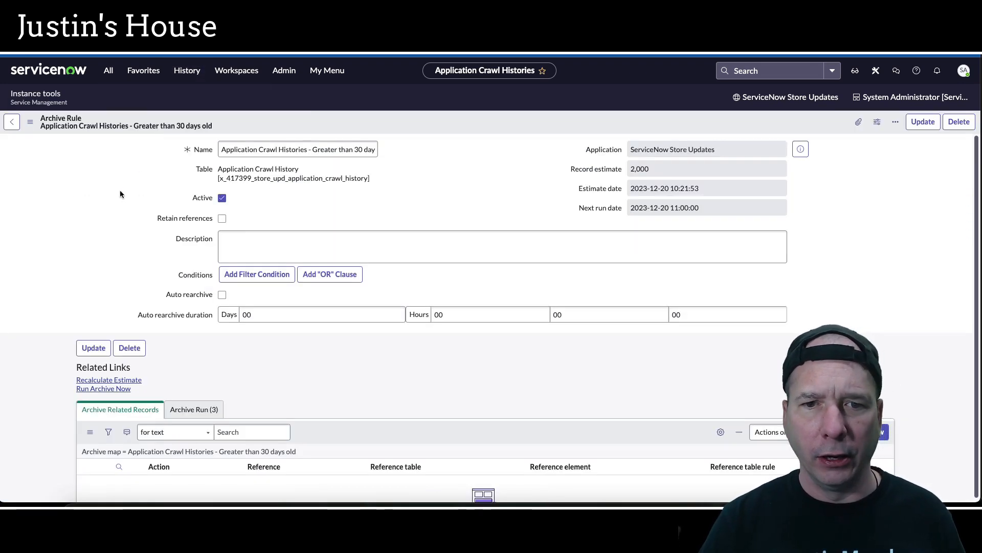
click(256, 275)
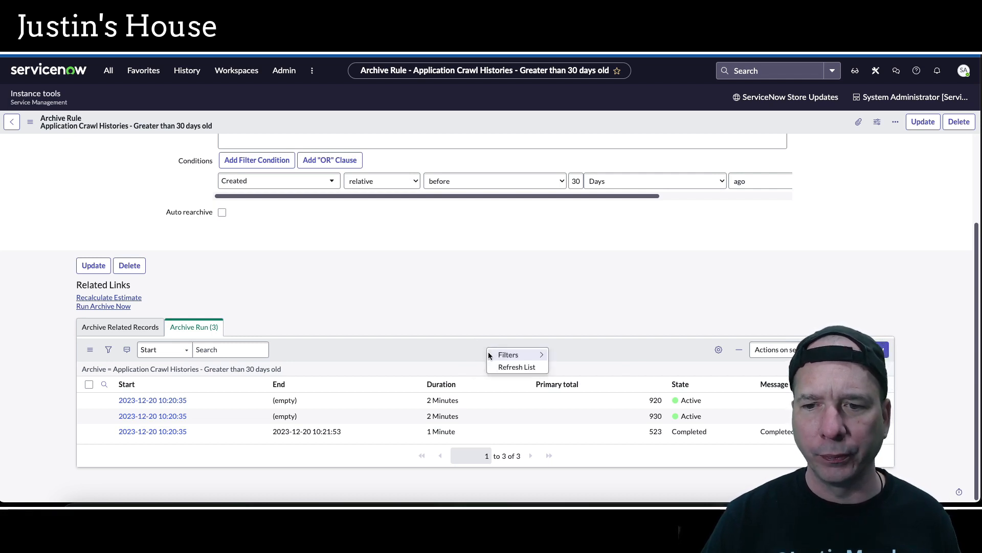
click(487, 351)
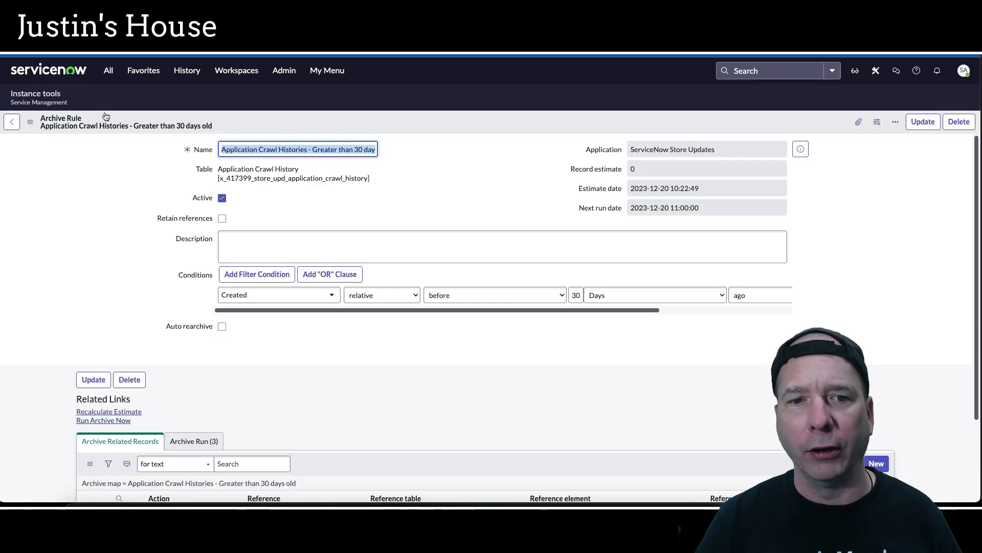
Navigate via 'system archiving' to the Archive Application Crawl History table and review an archived record's details
click(108, 69)
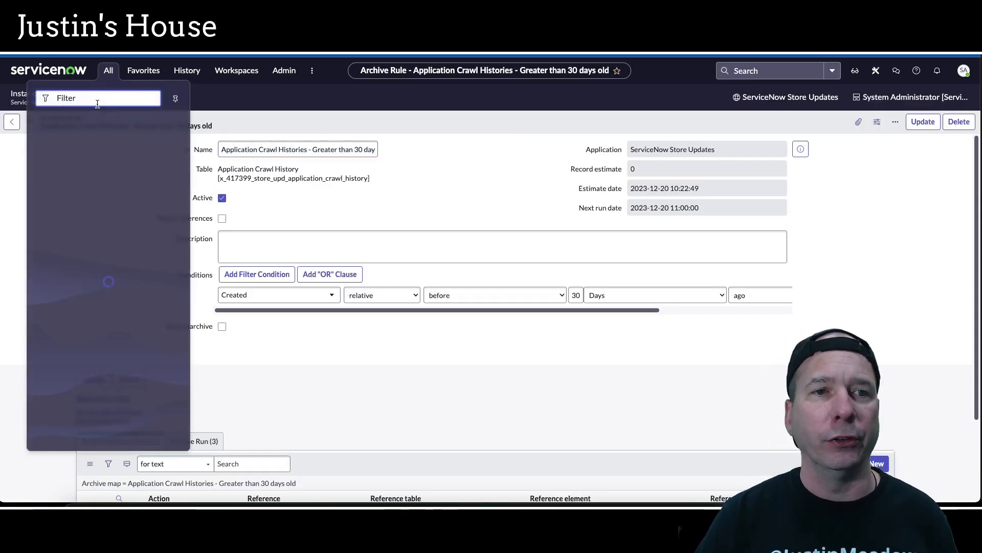
text(system)
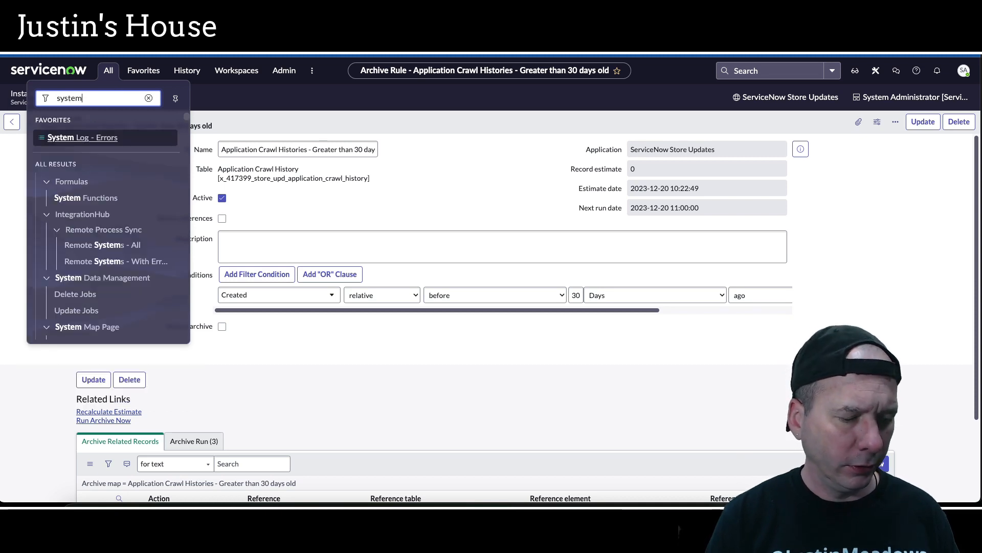
text(archiv)
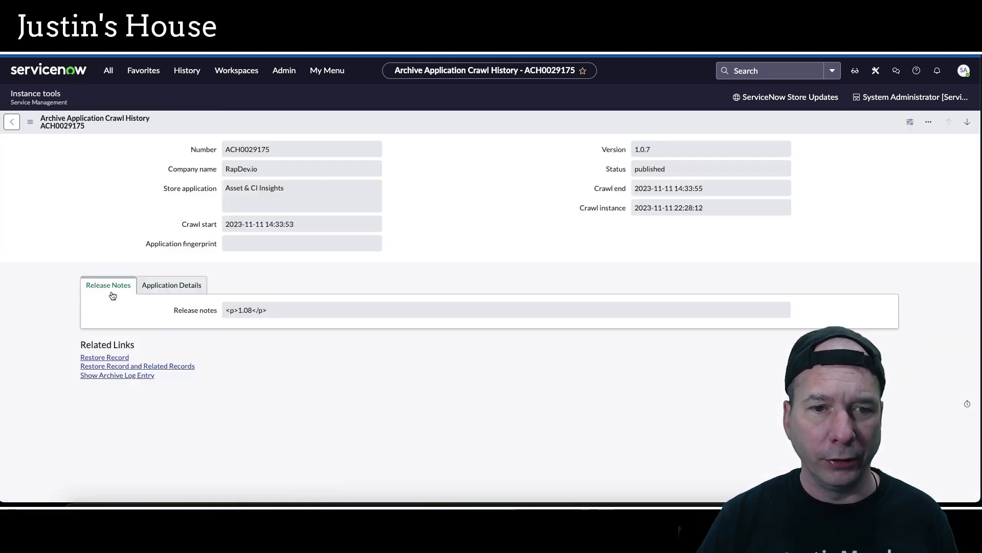
click(171, 286)
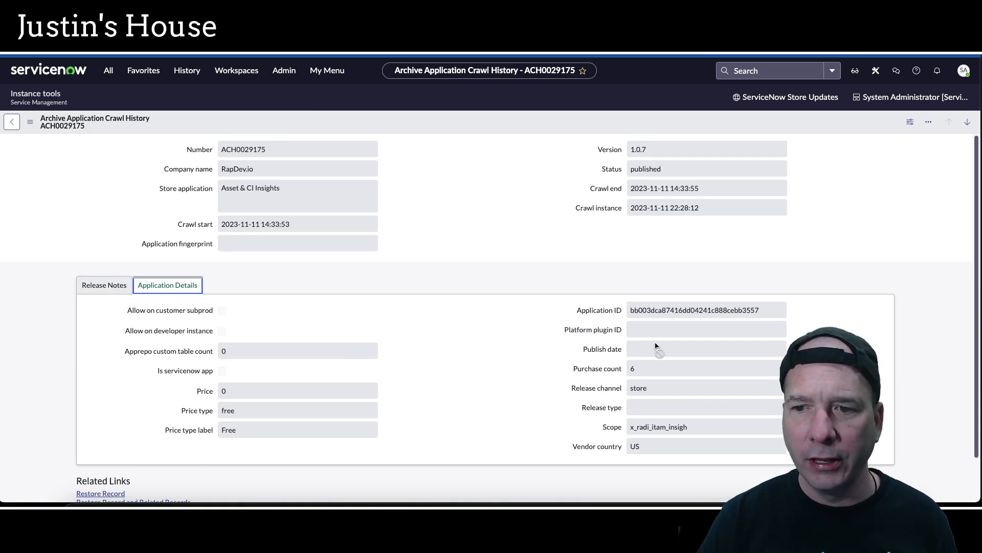
scroll(down, 3)
text(system archiv)
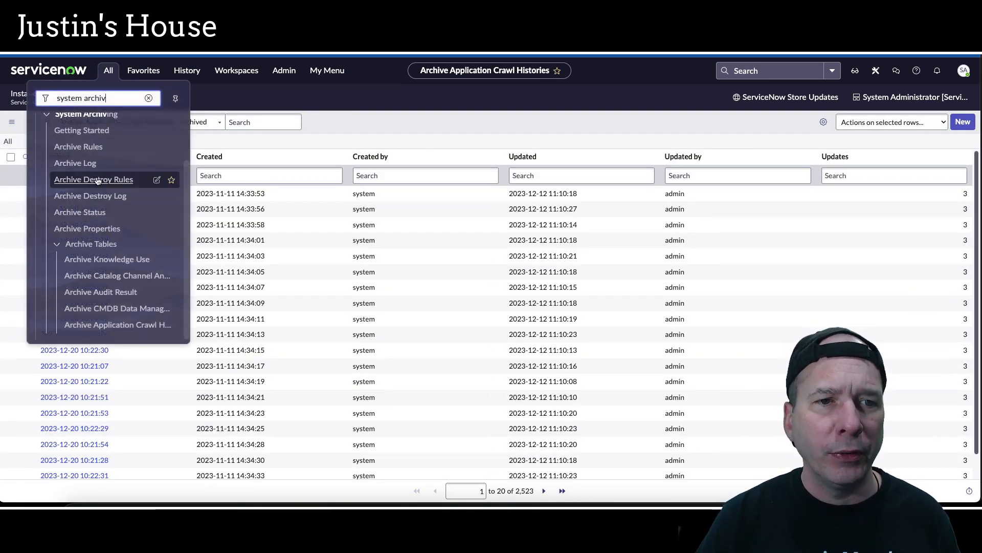
Go to System Archiving > Archive Destroy Rules and begin a new destroy rule
click(93, 179)
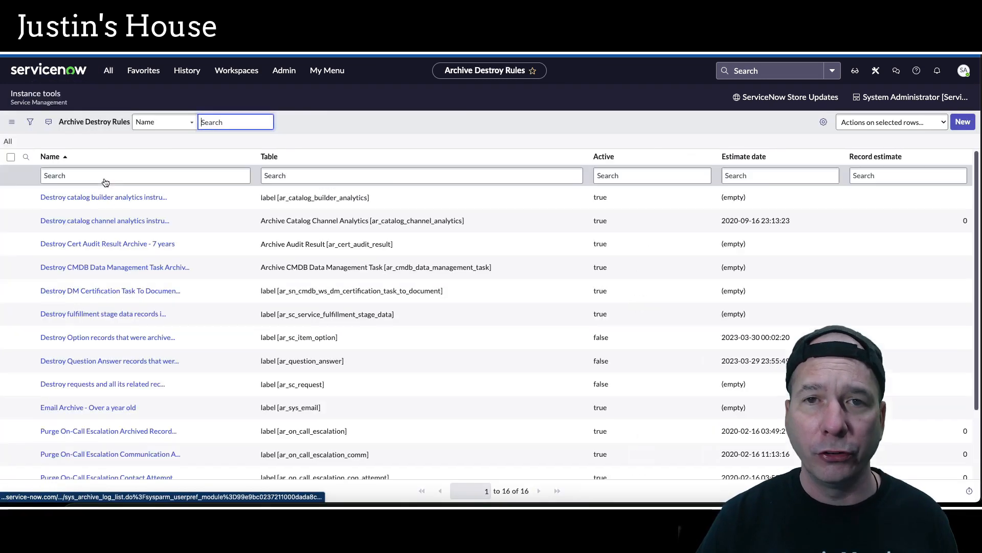
click(145, 175)
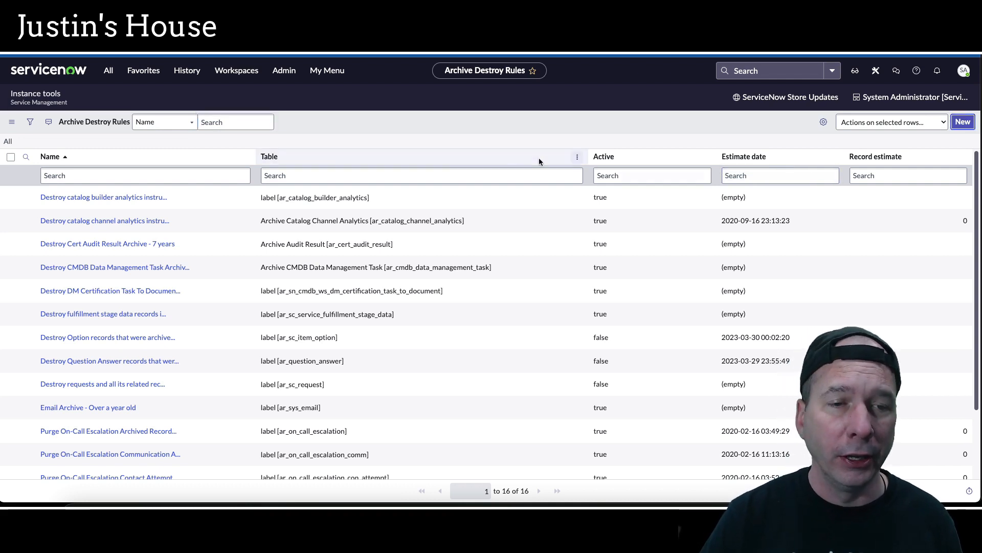
click(962, 121)
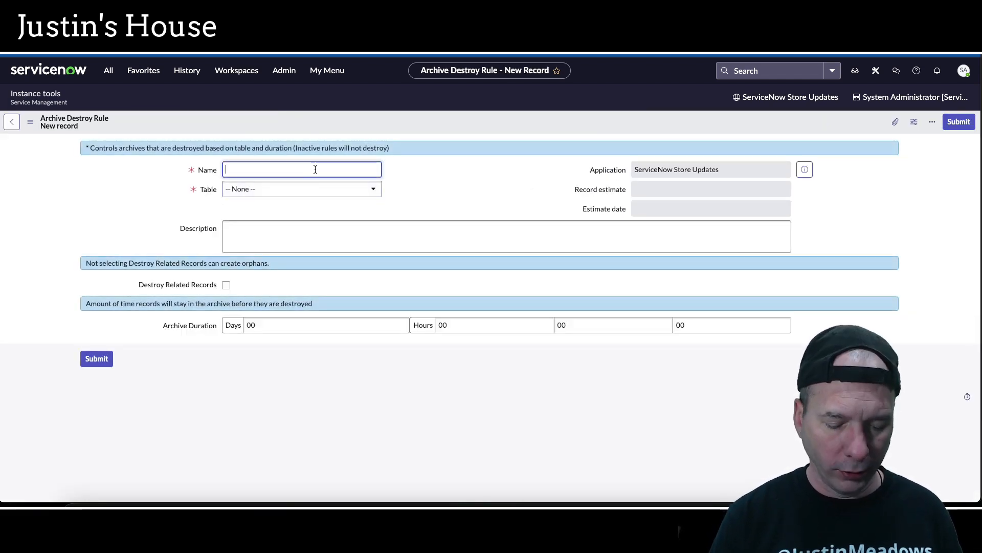
Name the rule 'Destroy Application Crawl History Archives', target Archive Application Crawl History, with related records destroyed
text(Destroy Application Crawl History Archives)
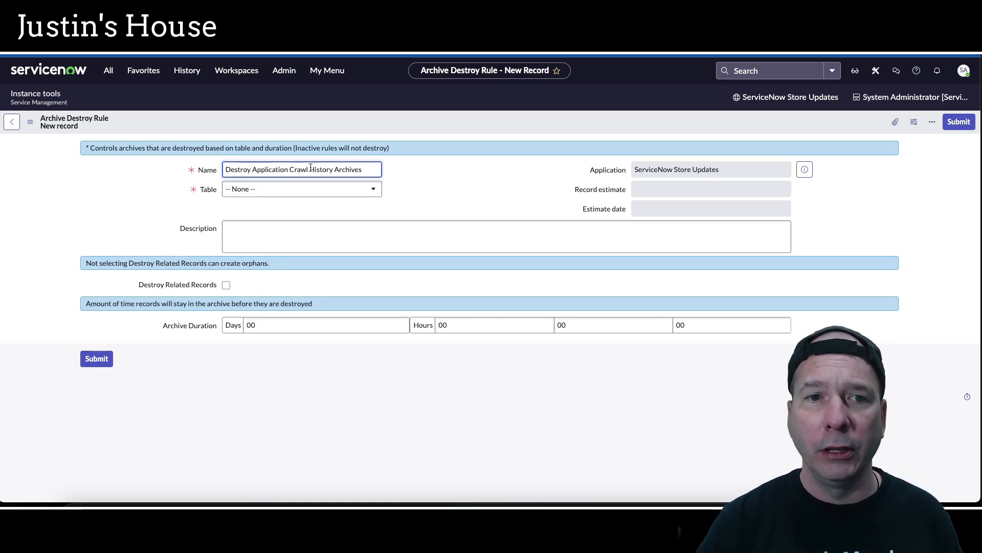
click(301, 188)
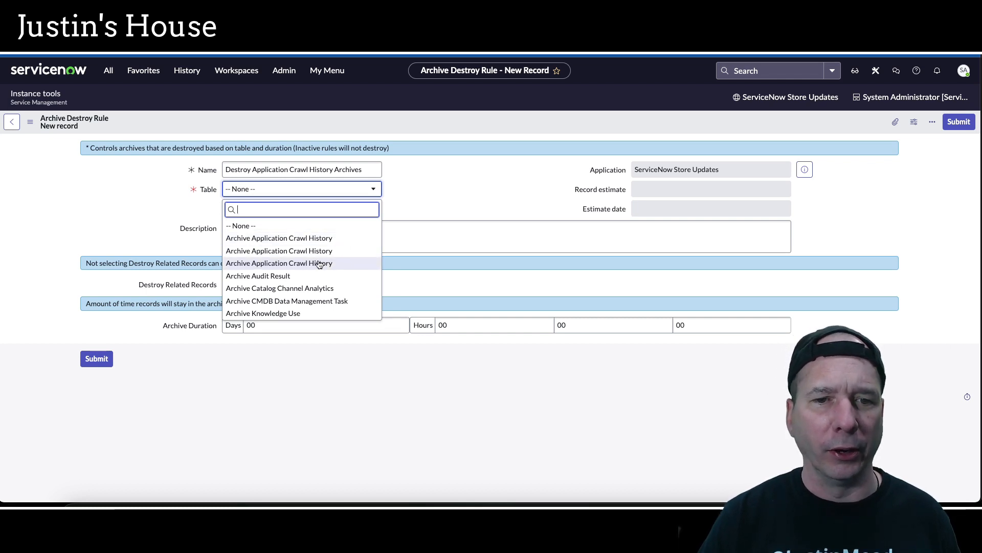
click(278, 263)
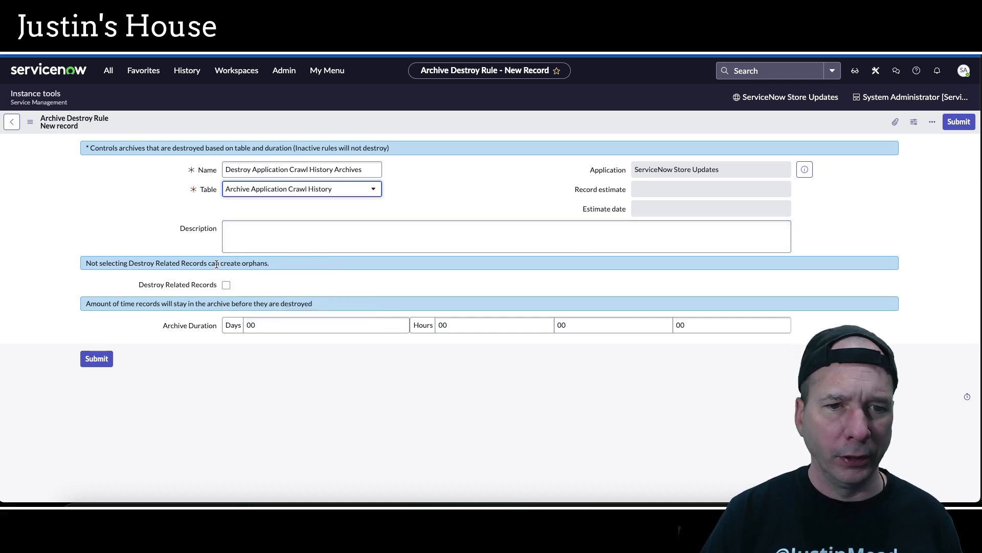
click(225, 284)
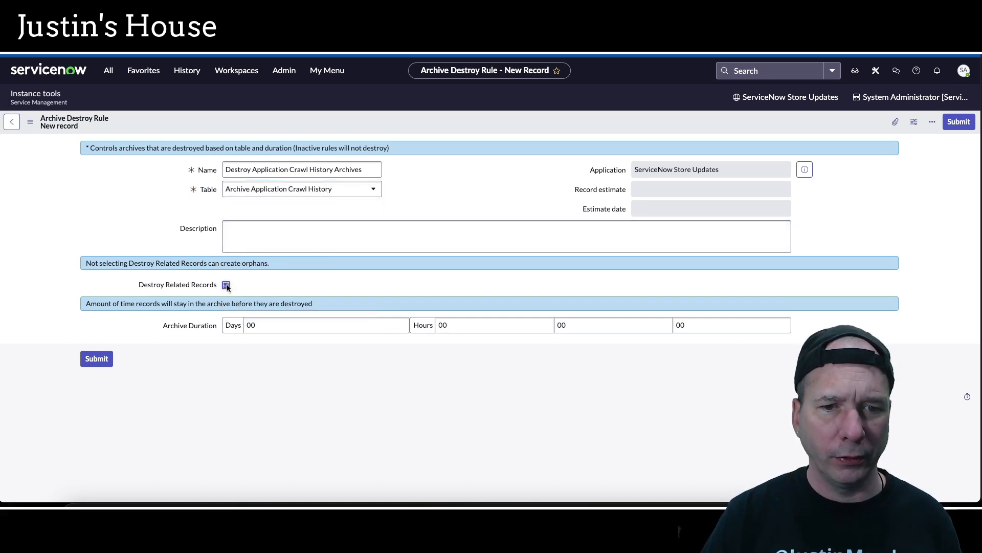
Set Archive Duration Days to 60 and submit the destroy rule
click(226, 285)
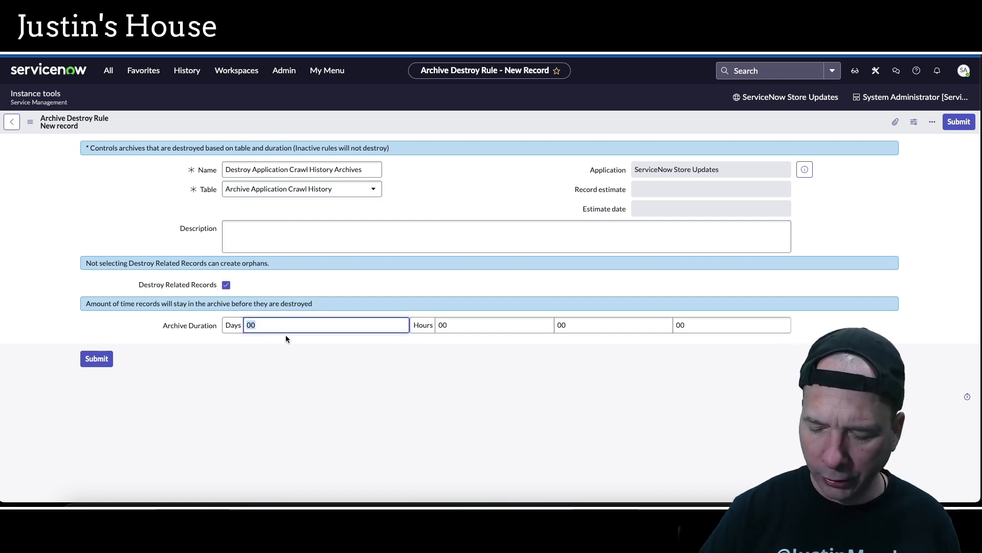
text(90)
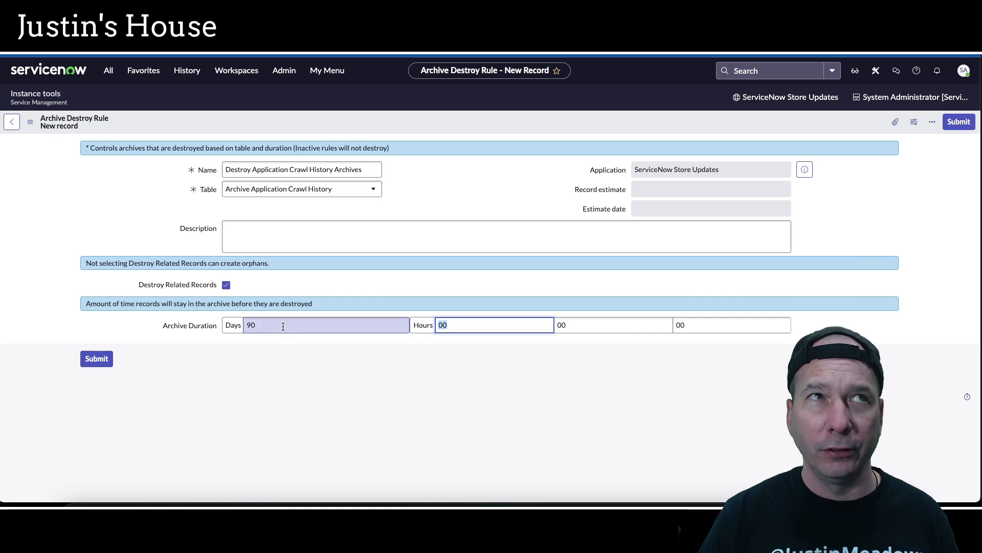
mouse_move(283, 326)
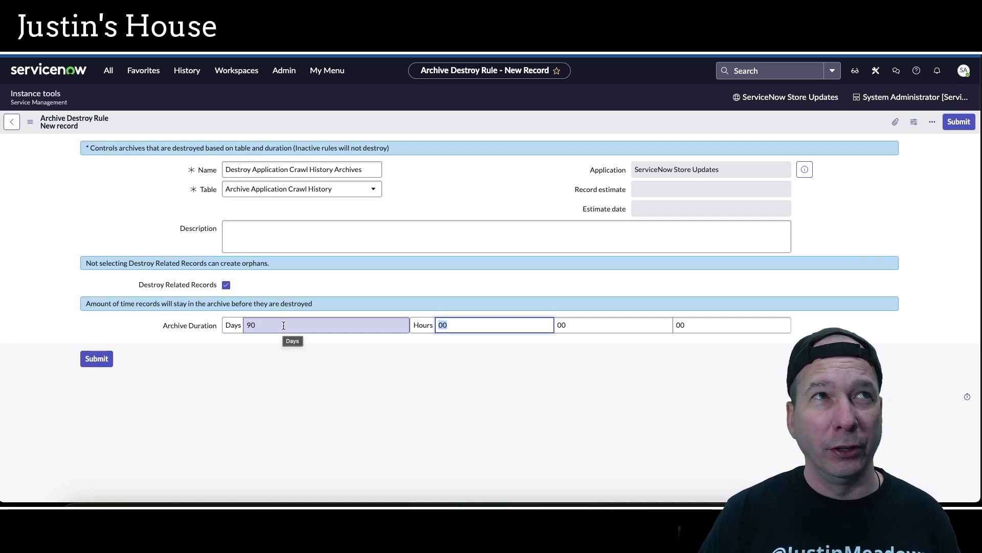
text(60)
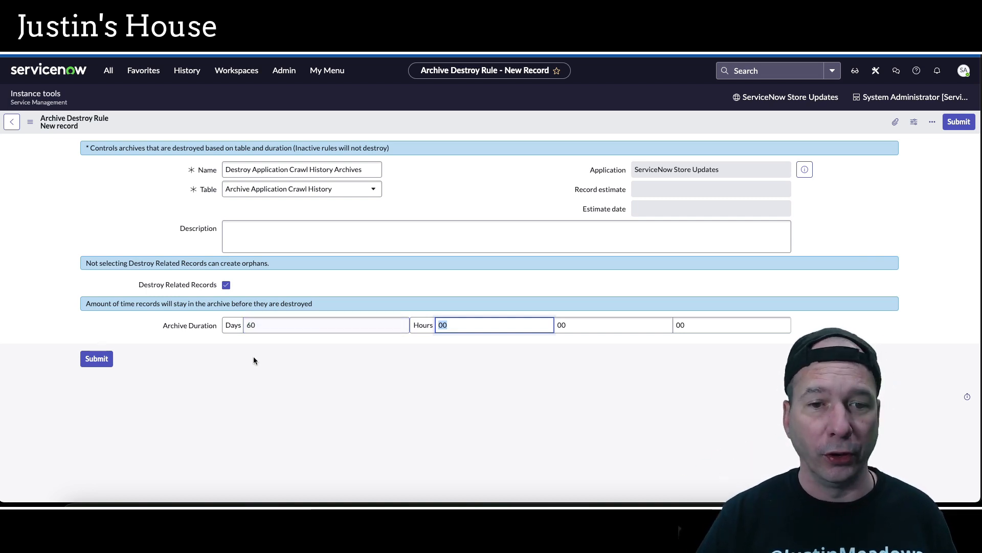
click(507, 236)
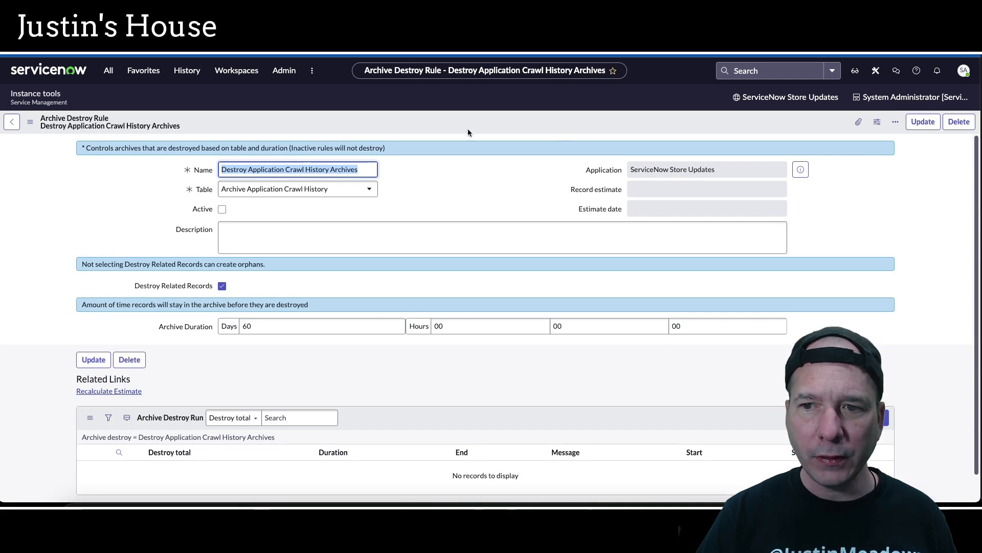
mouse_move(661, 191)
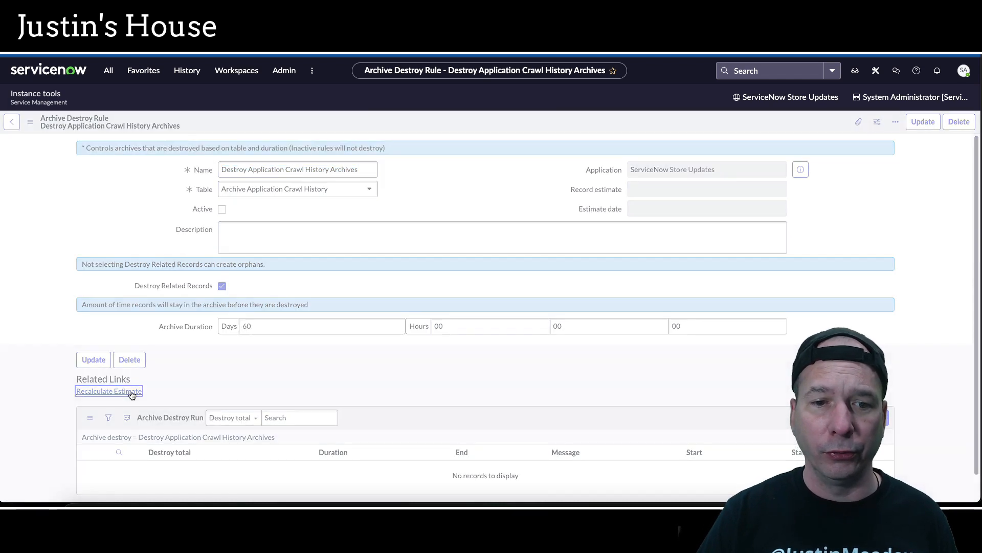
click(109, 390)
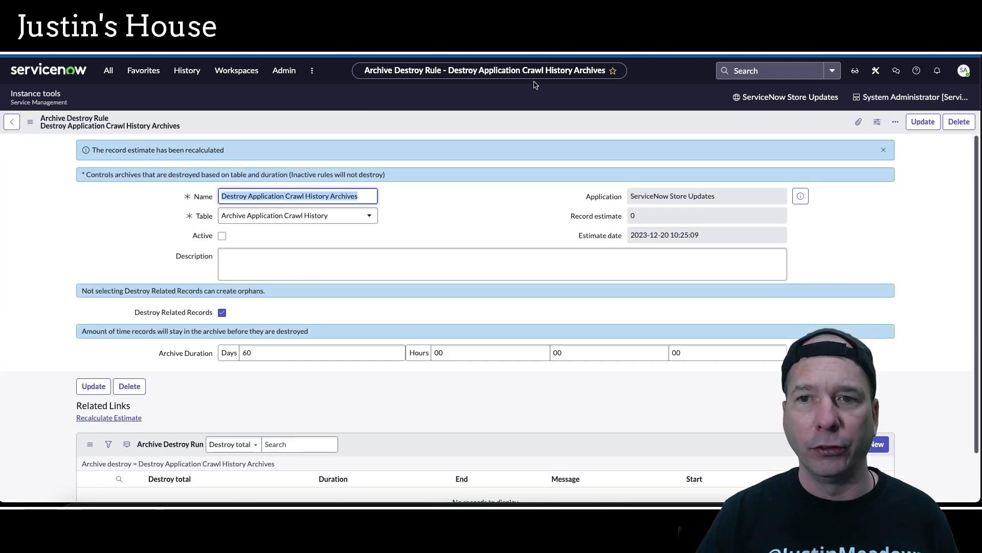